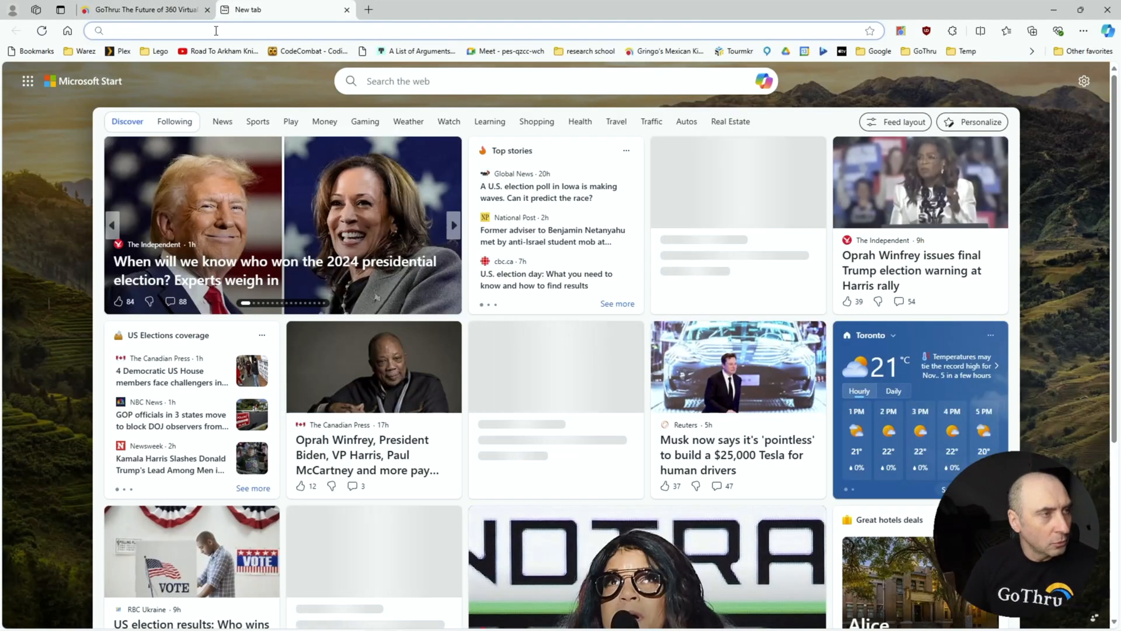
Search Google for 'insta360 studio' and choose the official Insta360 download result
type("insta360 studio")
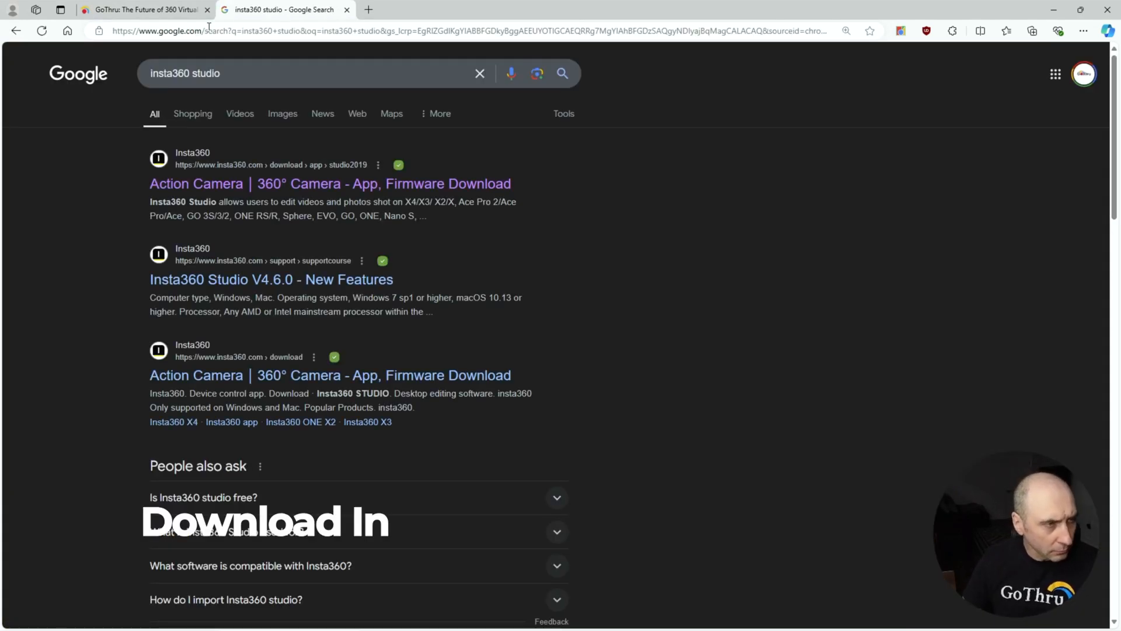
left_click(330, 183)
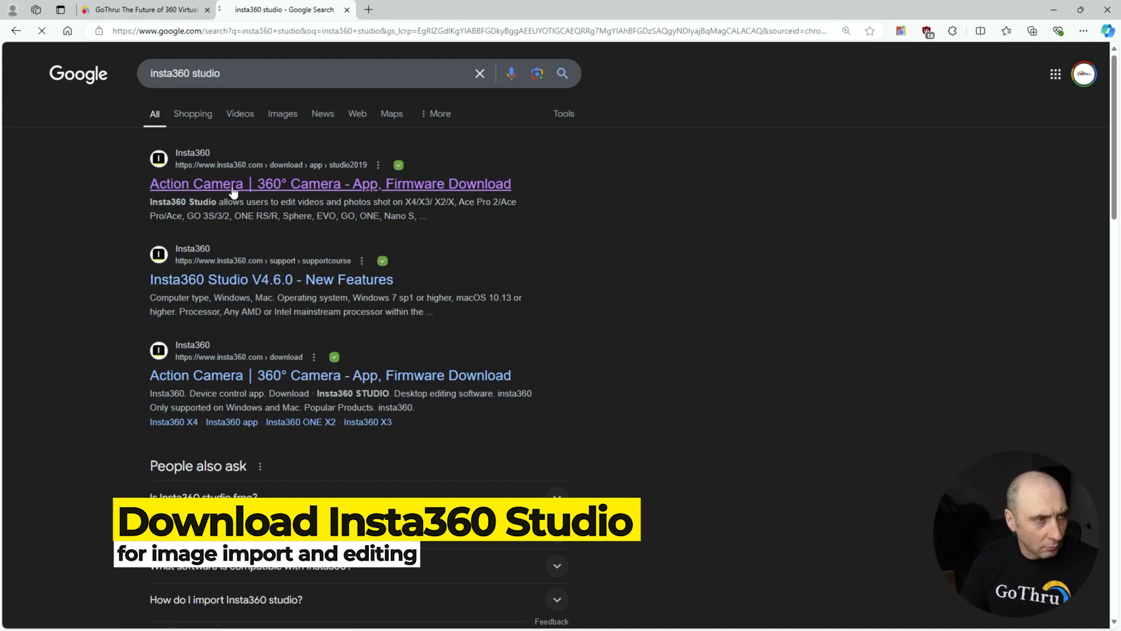
Reach the Insta360 STUDIO download page offering Windows v5.4.3
left_click(329, 184)
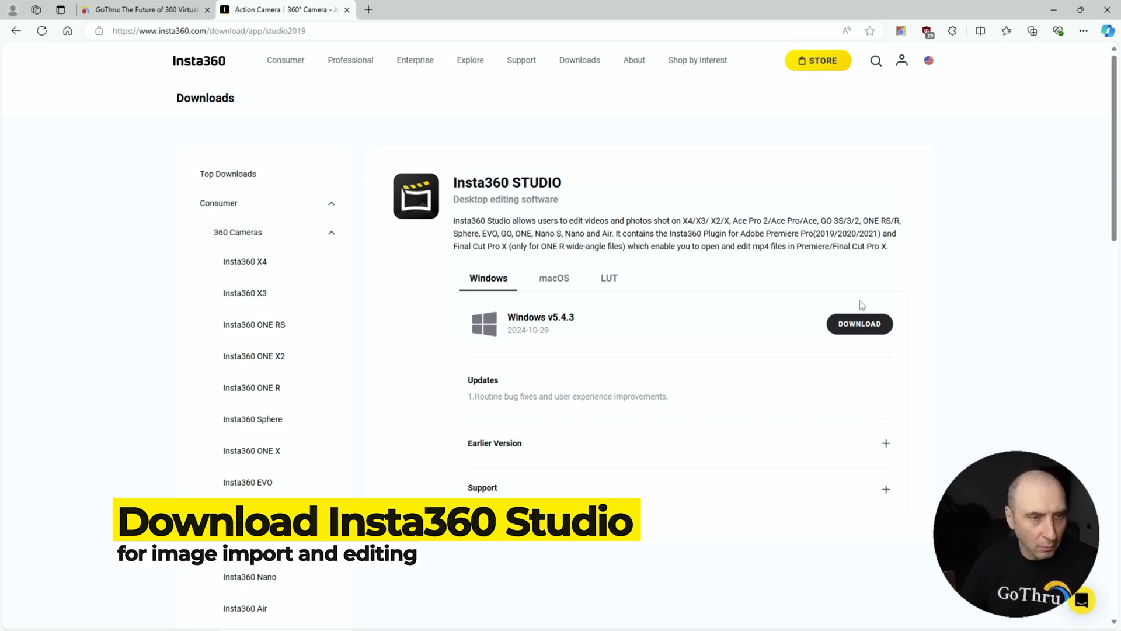
mouse_move(794, 266)
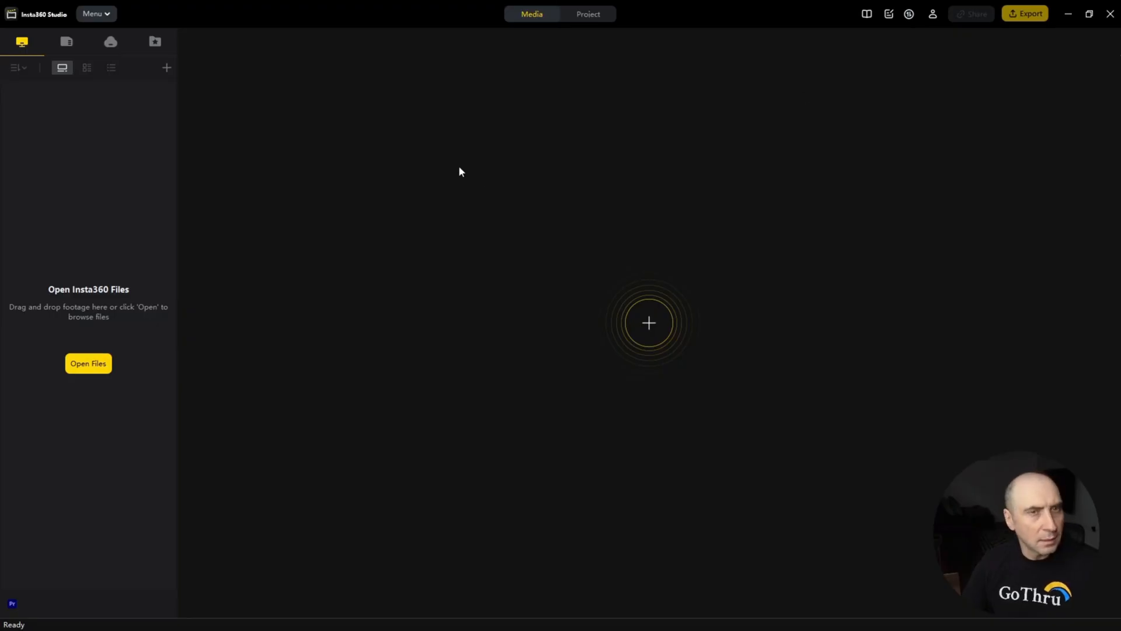
mouse_move(460, 171)
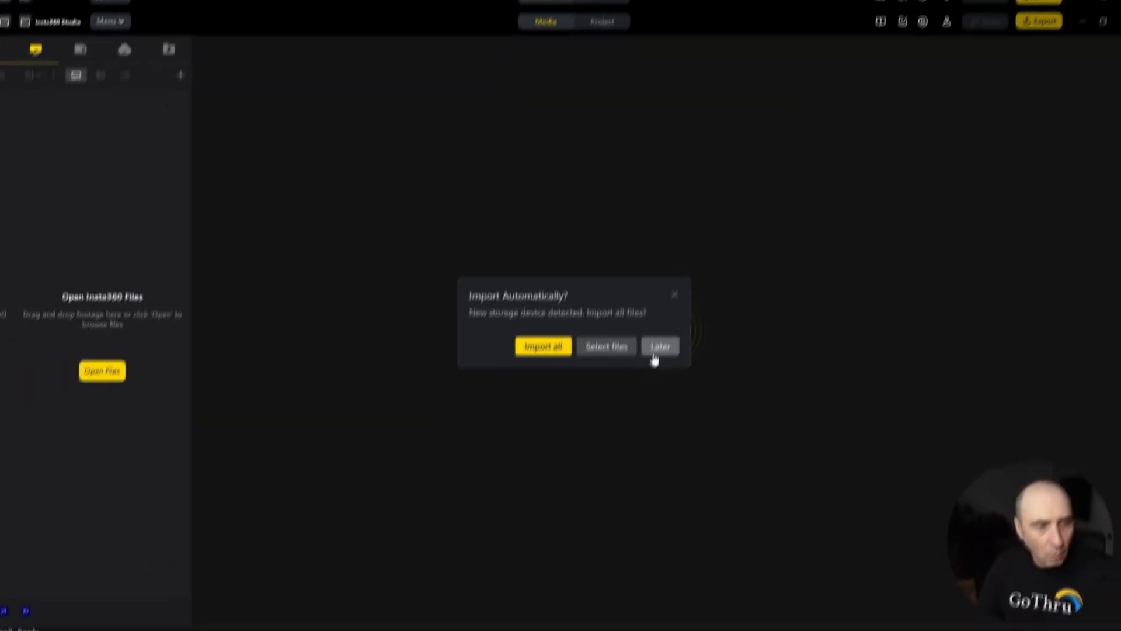
left_click(658, 346)
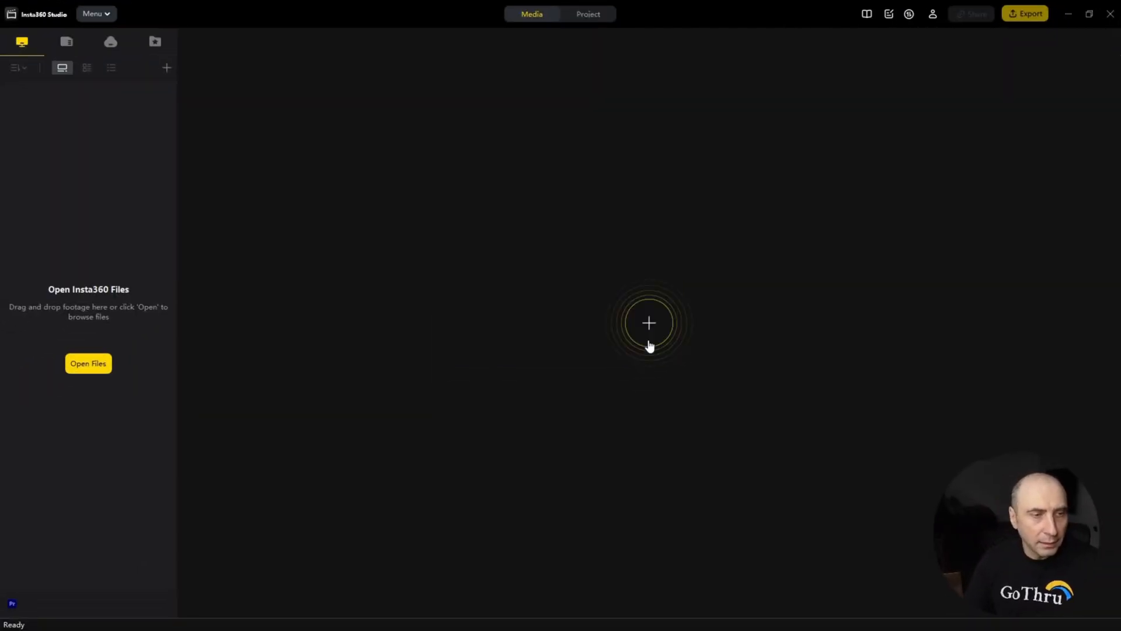
left_click(87, 364)
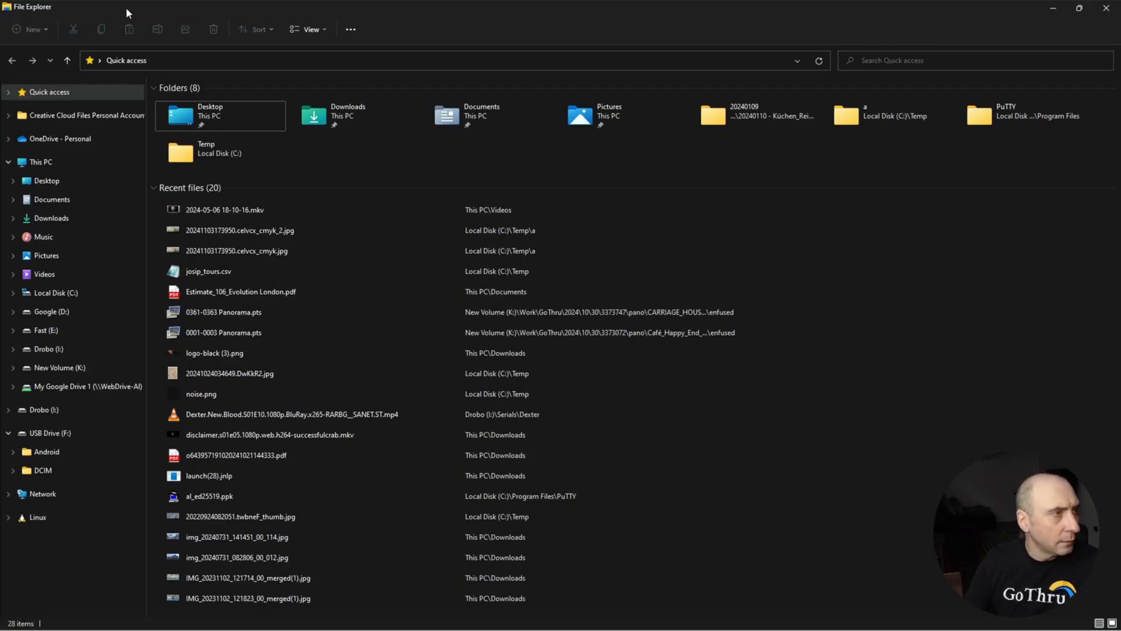
mouse_move(94, 400)
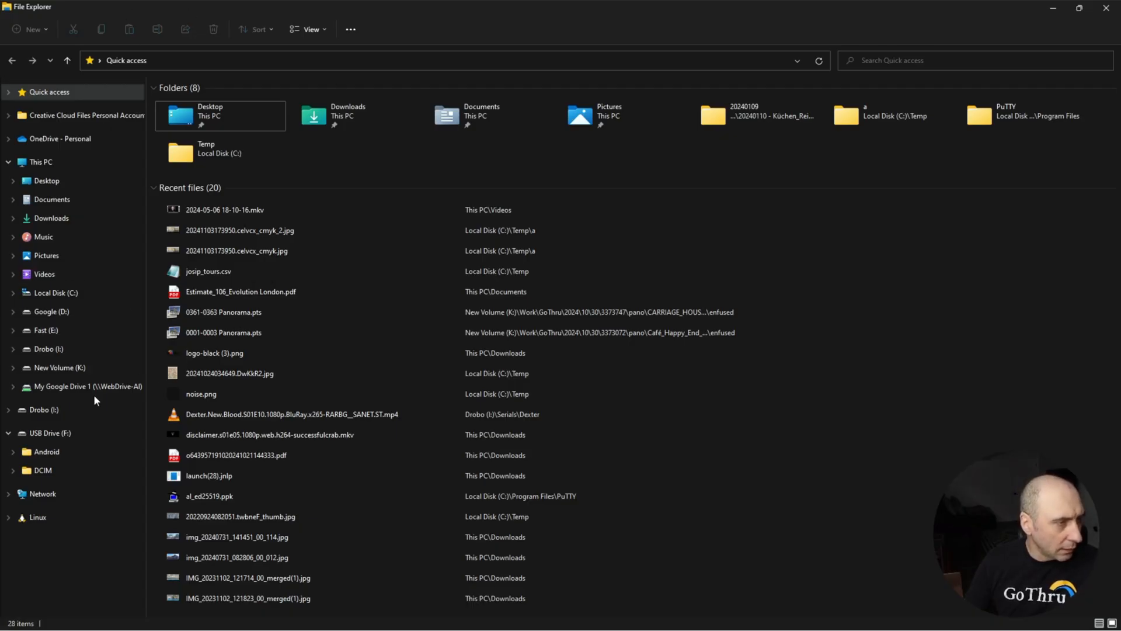
Browse into USB Drive (F:) > DCIM > Camera01 to list the Insta360 .insp photos
left_click(85, 386)
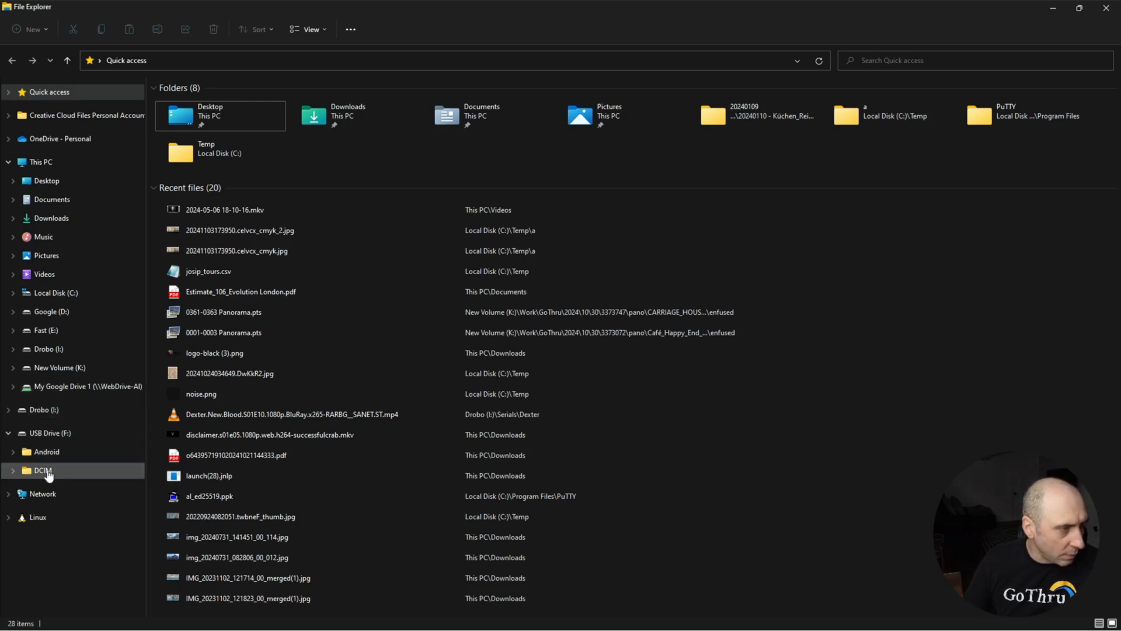
left_click(42, 470)
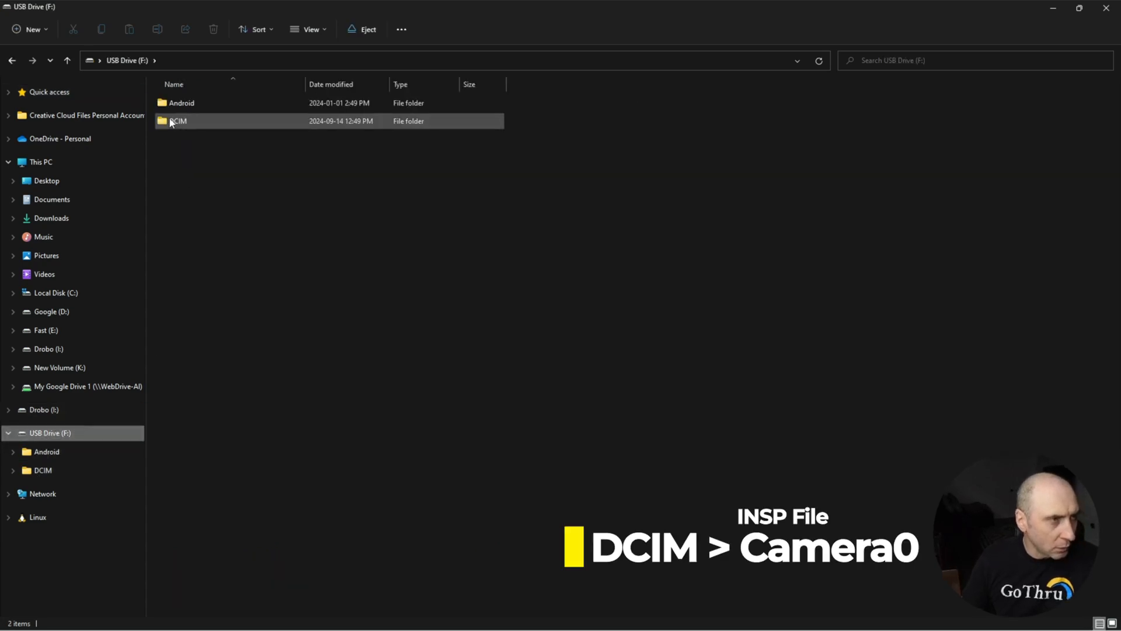
left_click(177, 120)
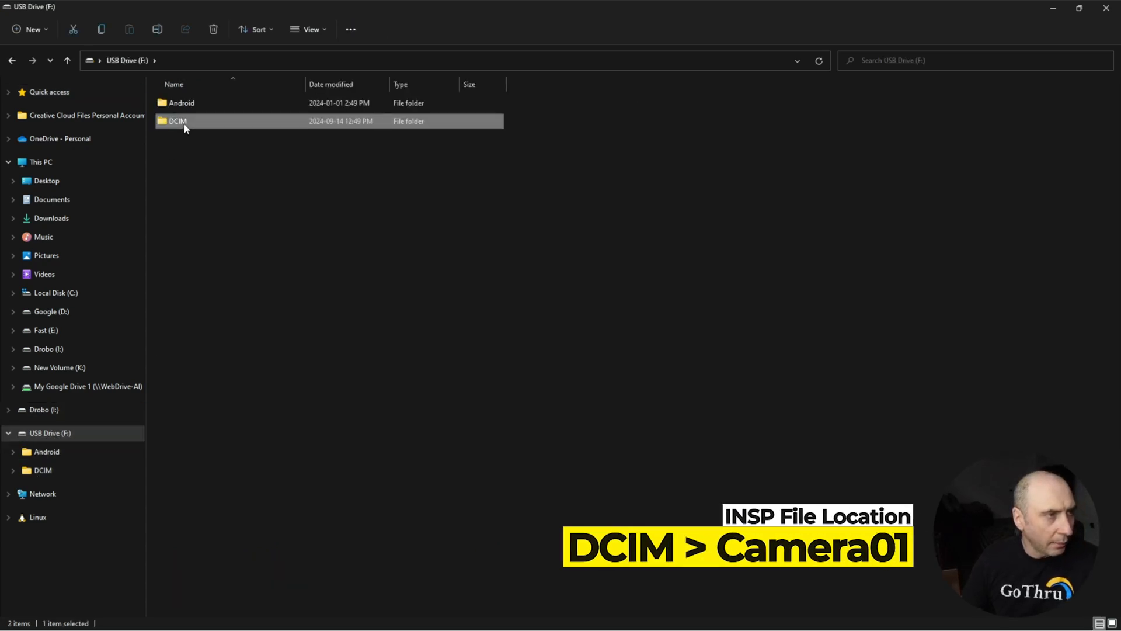
double_click(177, 120)
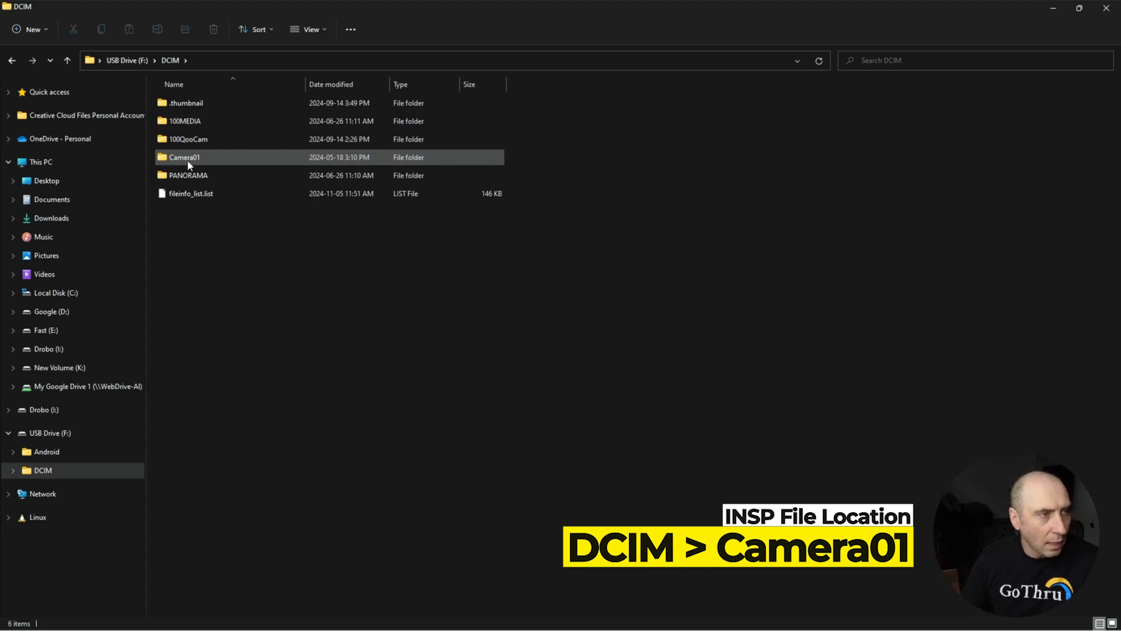
left_click(183, 157)
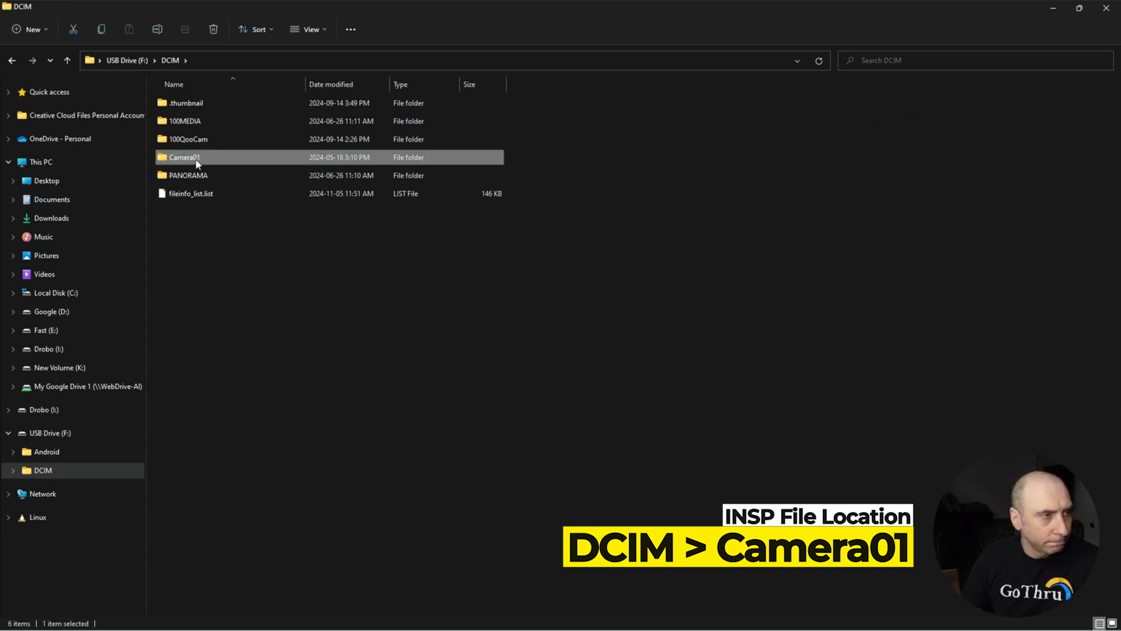
double_click(183, 156)
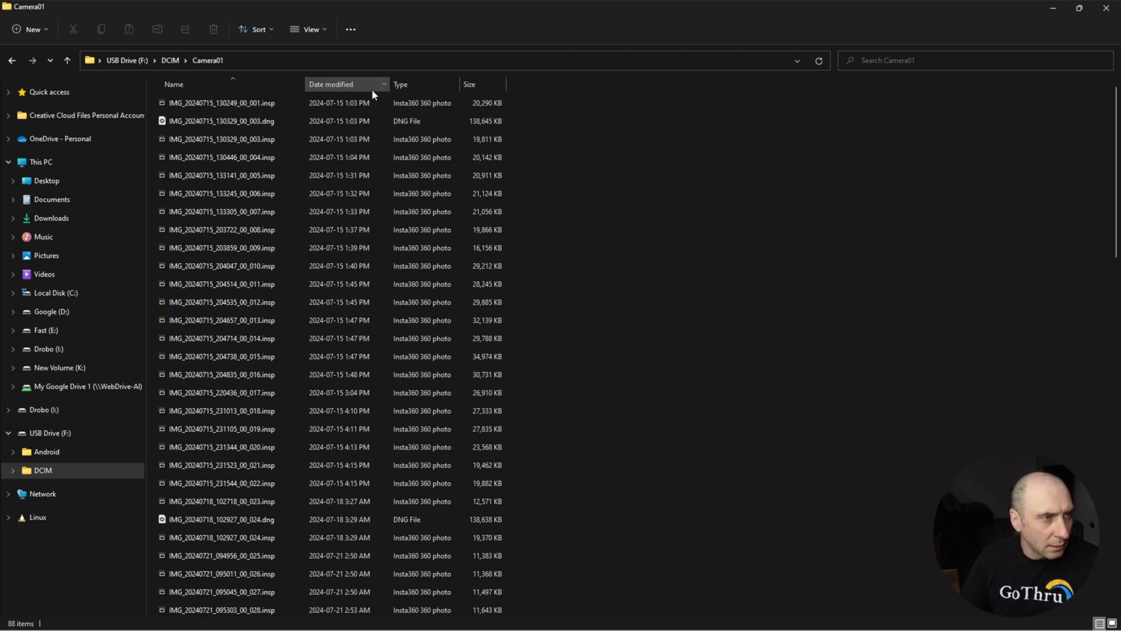
Sort Camera01 newest first, select the eleven latest .insp photos and copy them
left_click(329, 84)
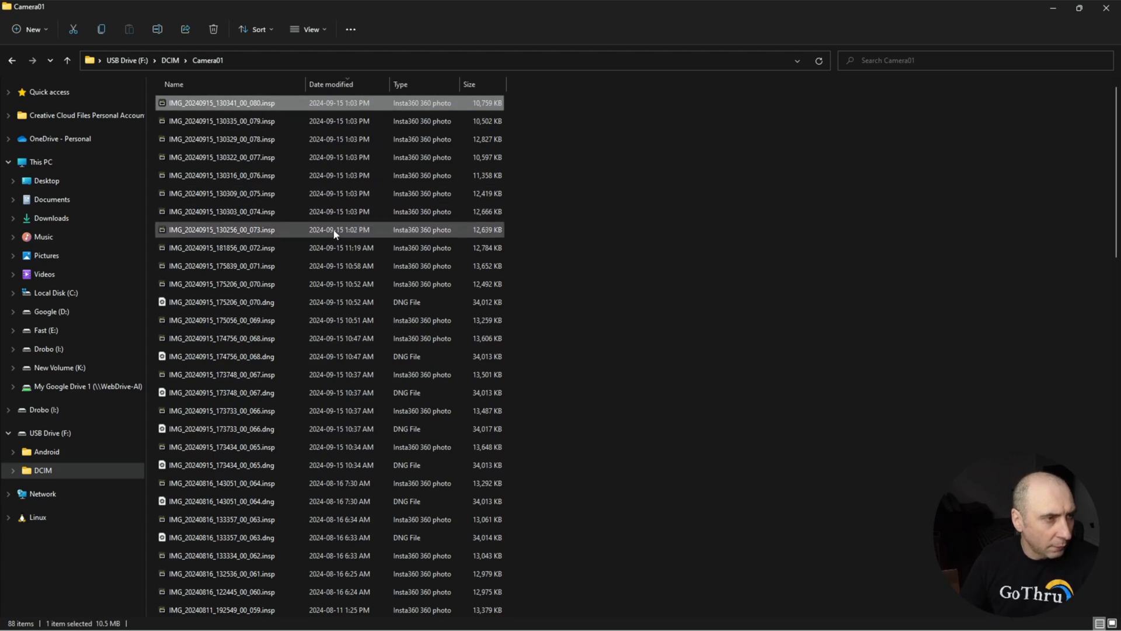
left_click(222, 284)
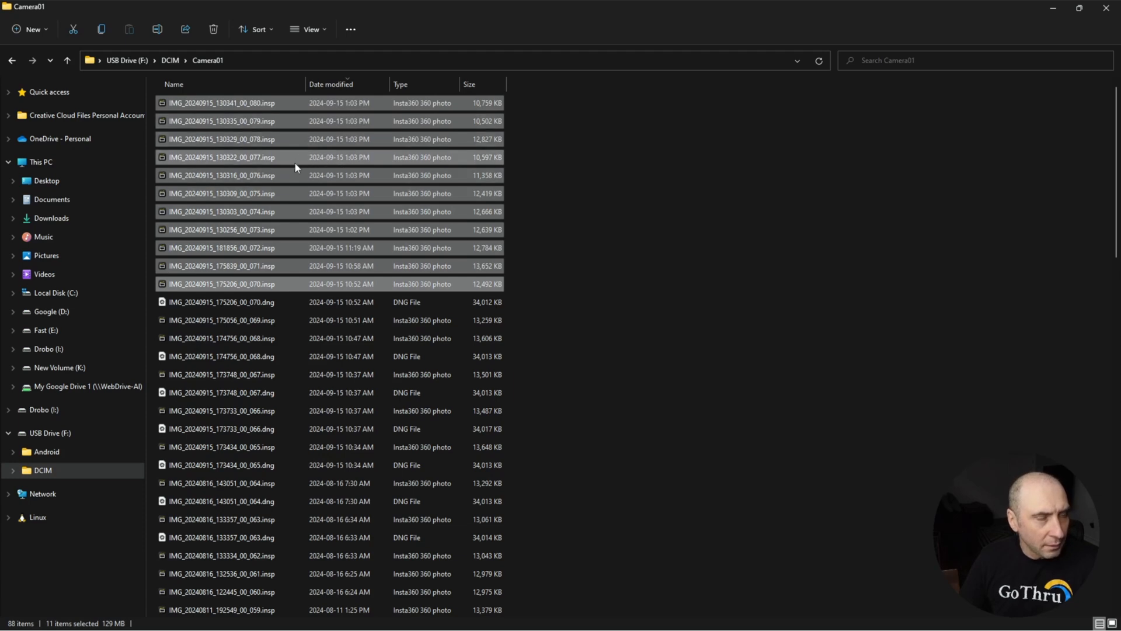
mouse_move(252, 114)
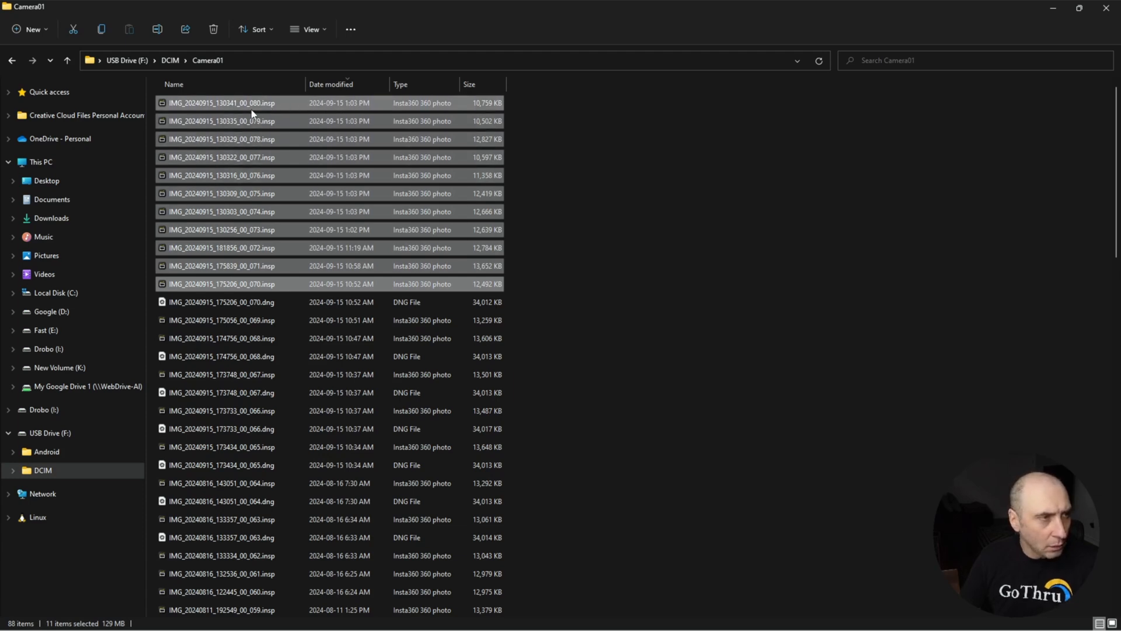
right_click(222, 120)
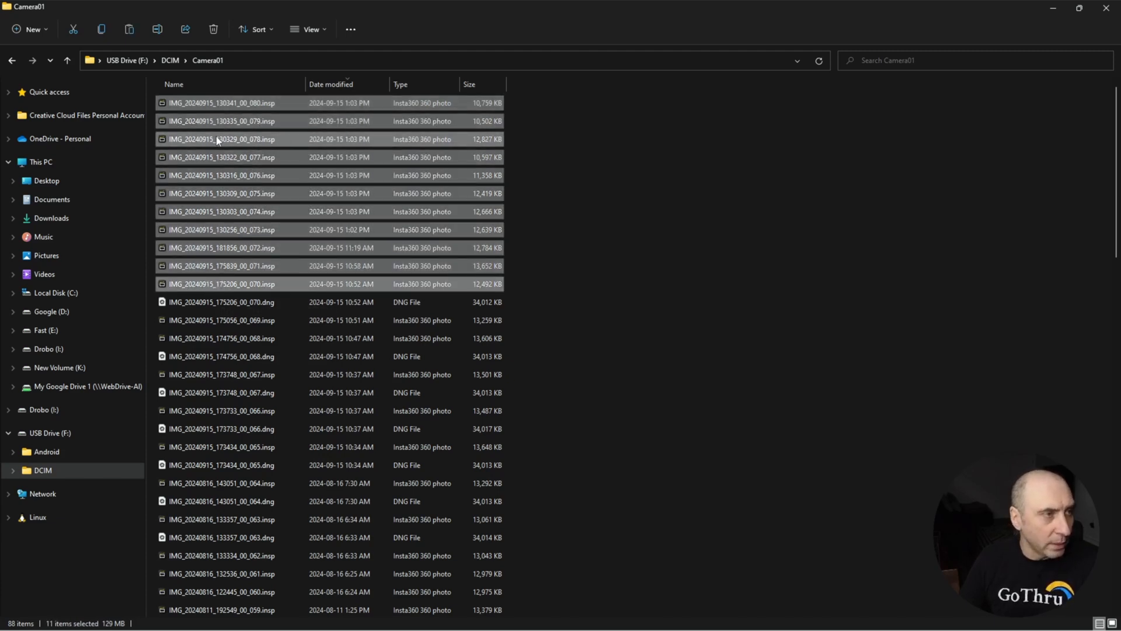
mouse_move(184, 30)
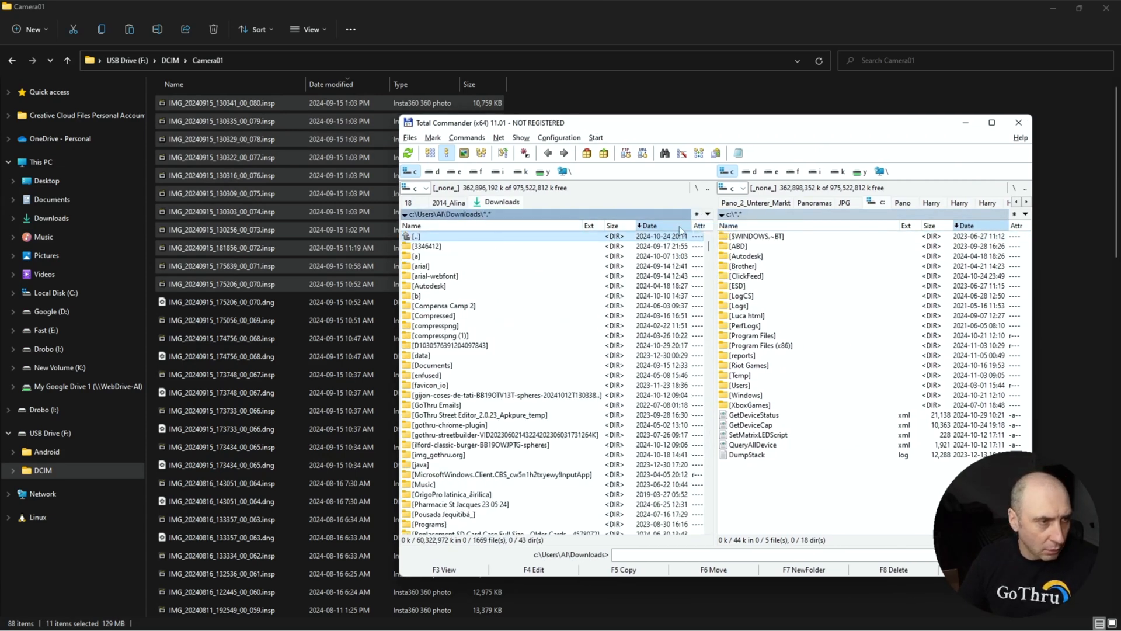
Navigate the left panel to k:\Work\Google\2024\20241105 - Insta360 X4 for the INSP copies
left_click(708, 214)
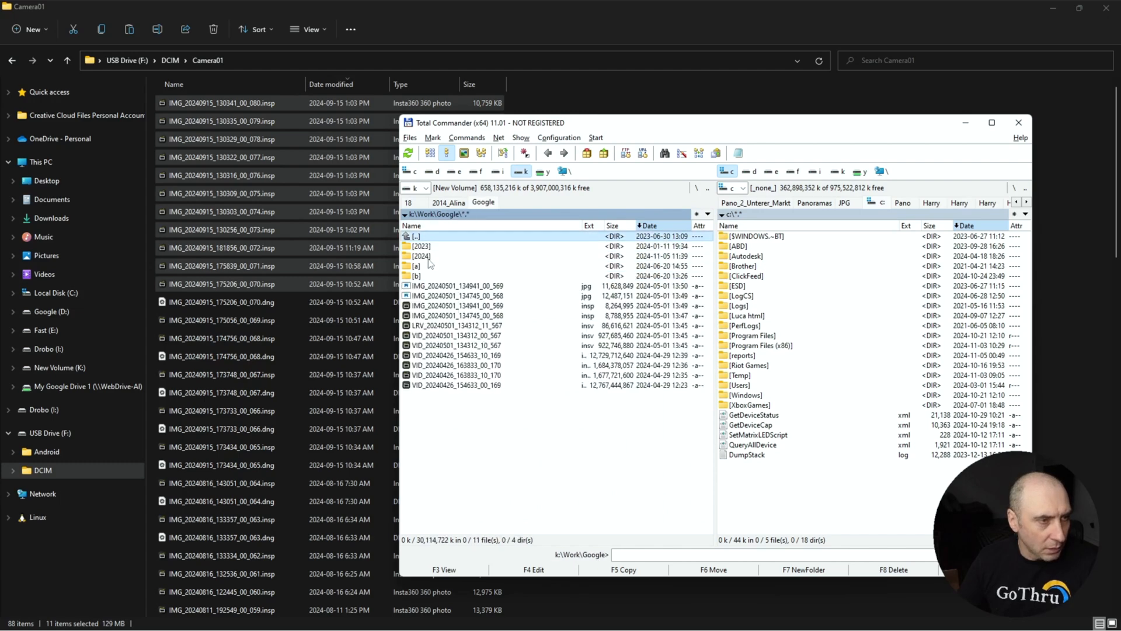
double_click(419, 256)
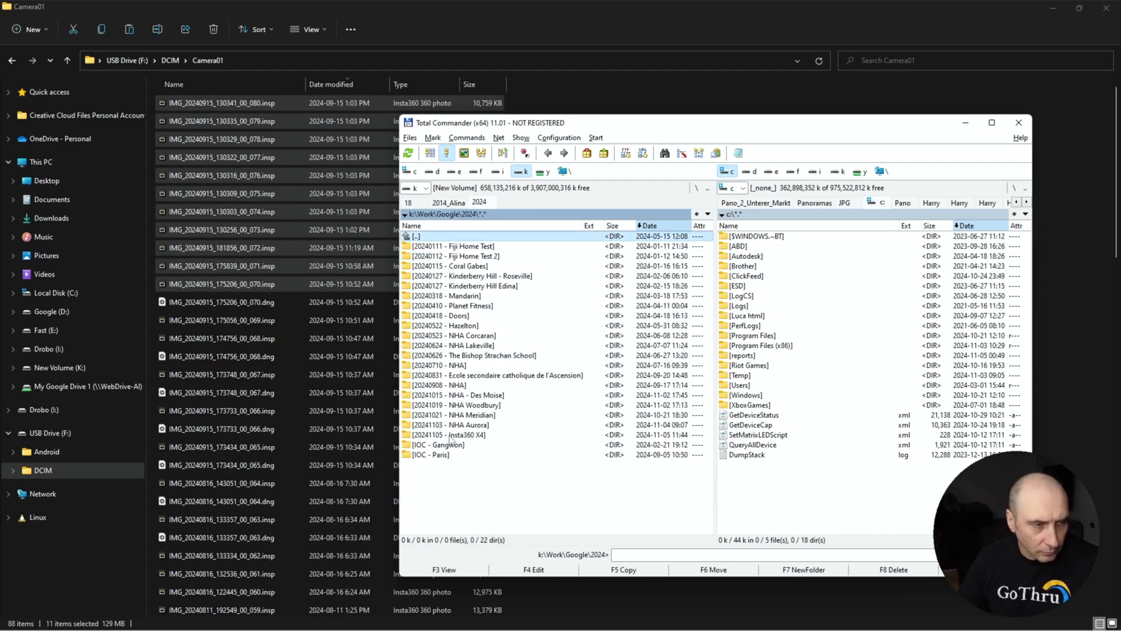
double_click(447, 435)
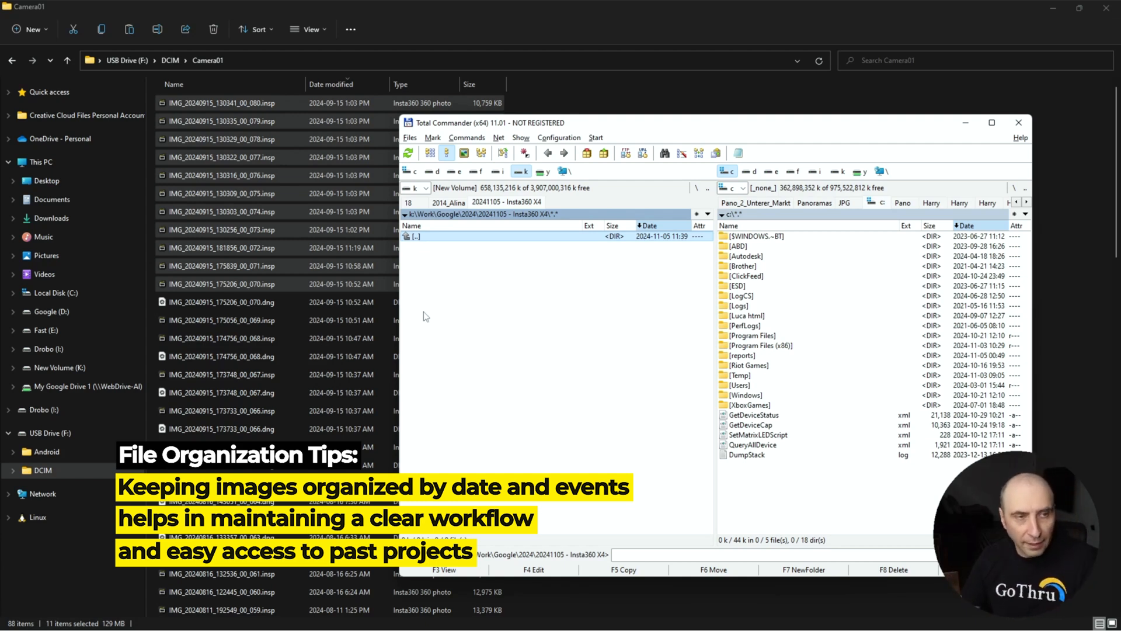
mouse_move(444, 299)
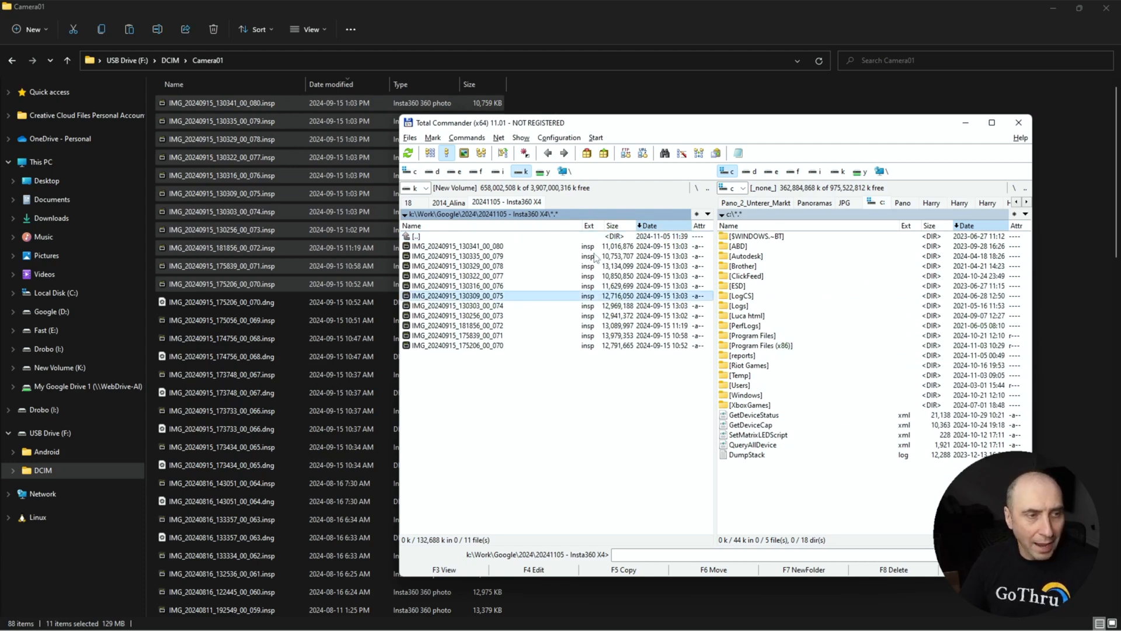
Import the INSP photos into the media library and preview the first 360 coaster shot
left_click(458, 246)
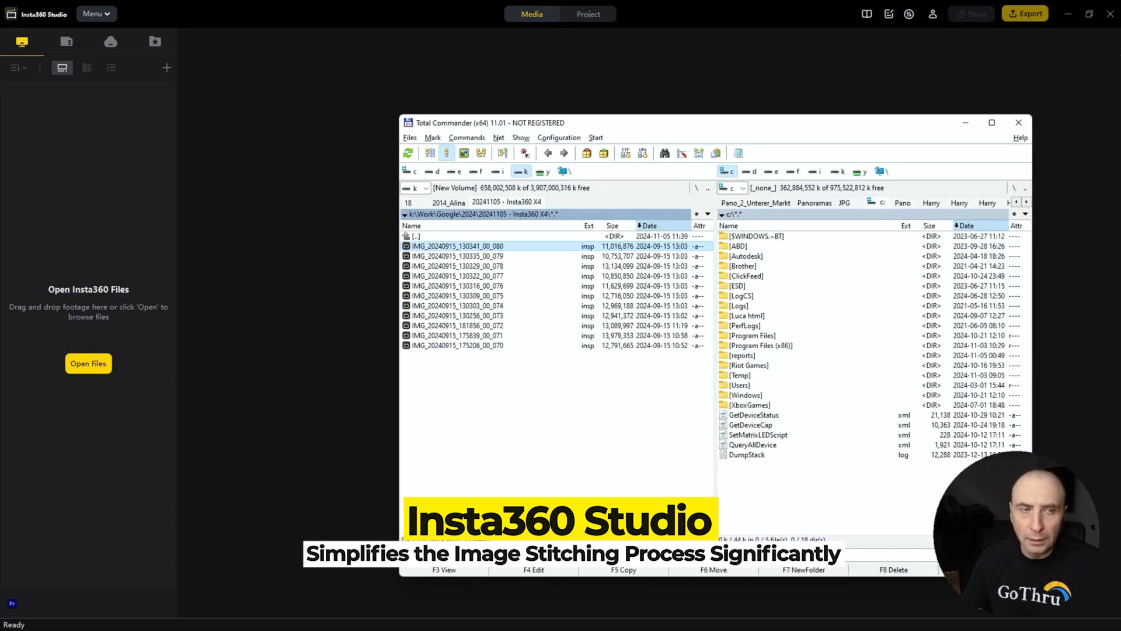
left_click(457, 285)
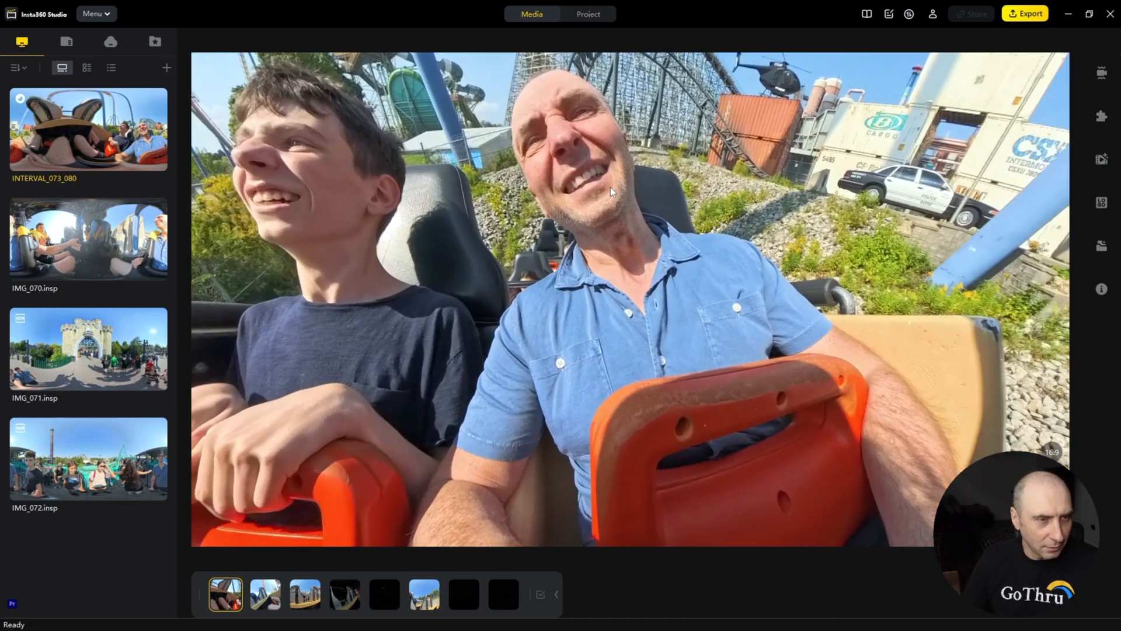
left_click(265, 595)
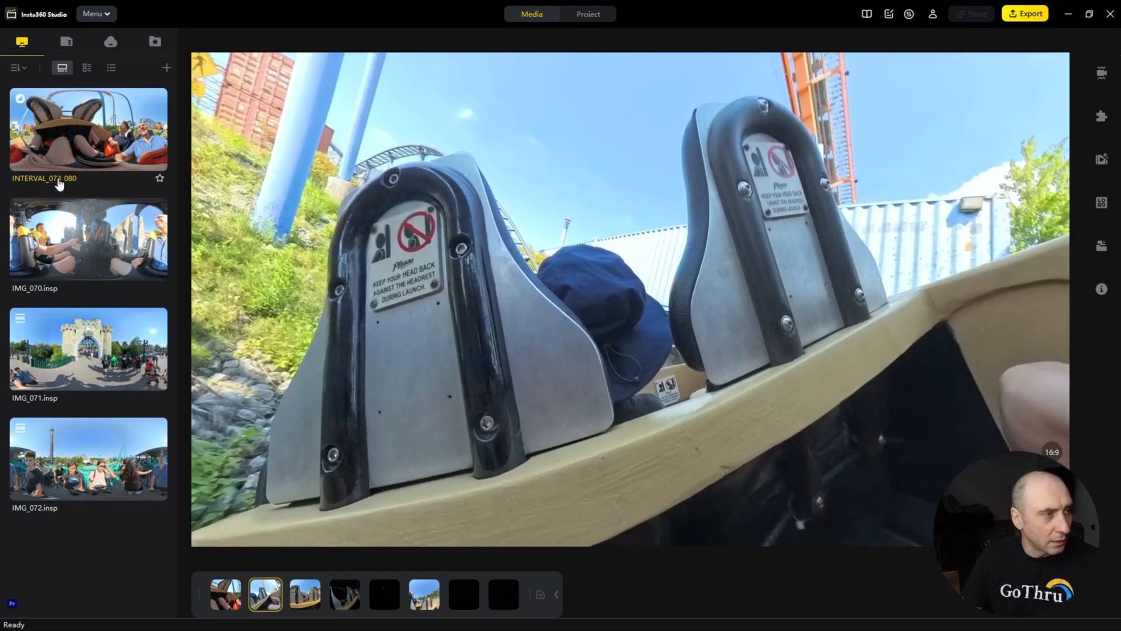
mouse_move(112, 249)
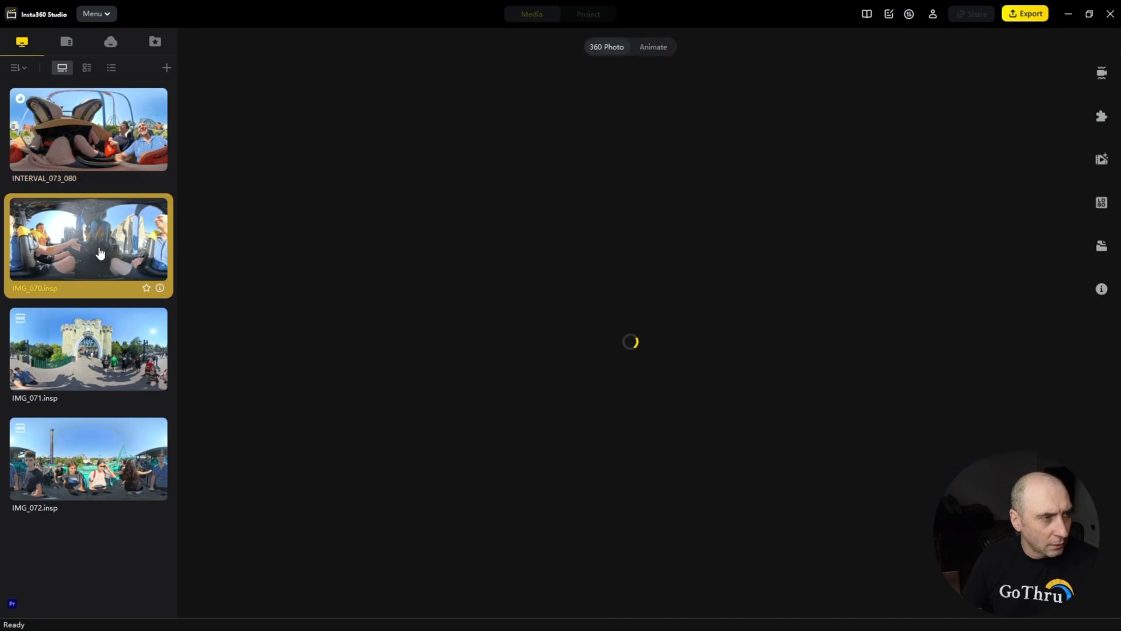
View IMG_070.insp, then the castle gate photo IMG_071.insp
left_click(88, 237)
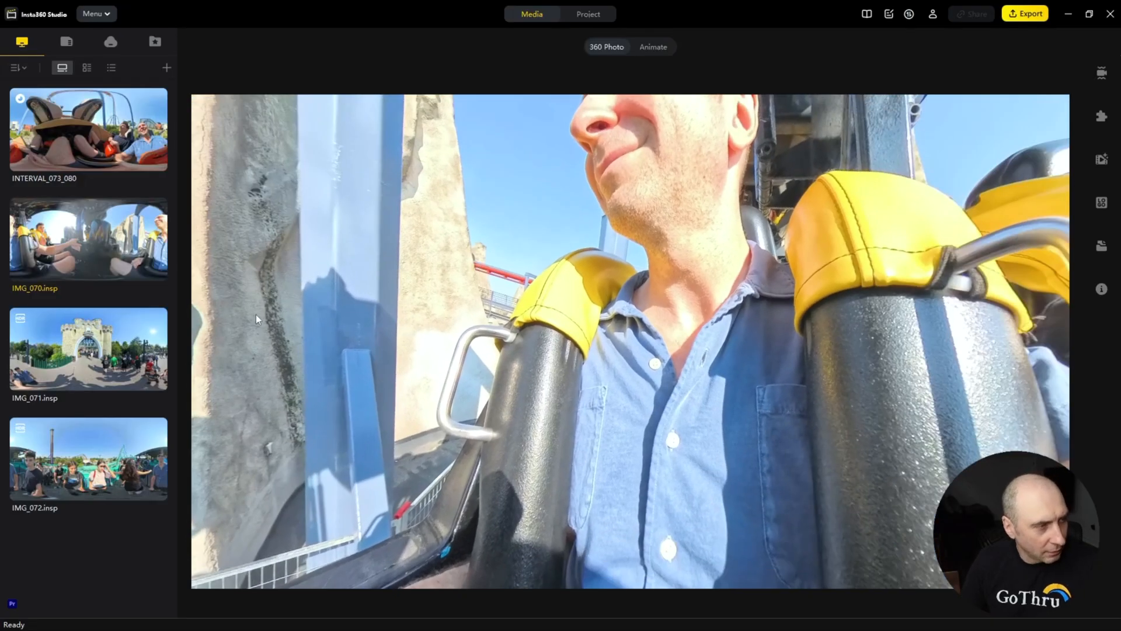
left_click(87, 348)
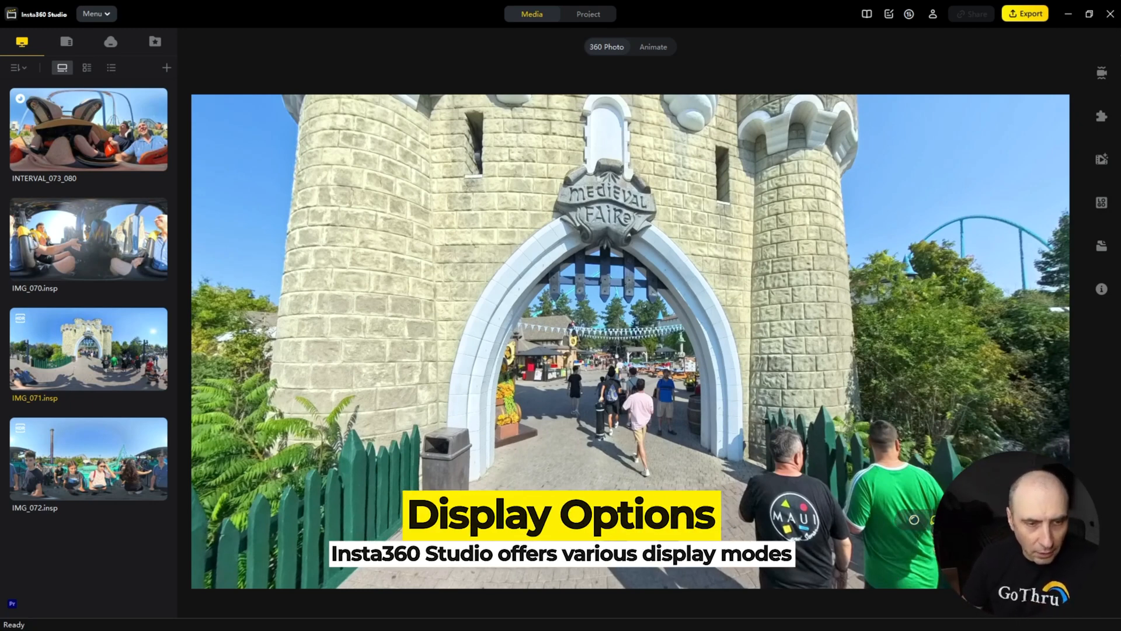
mouse_move(874, 522)
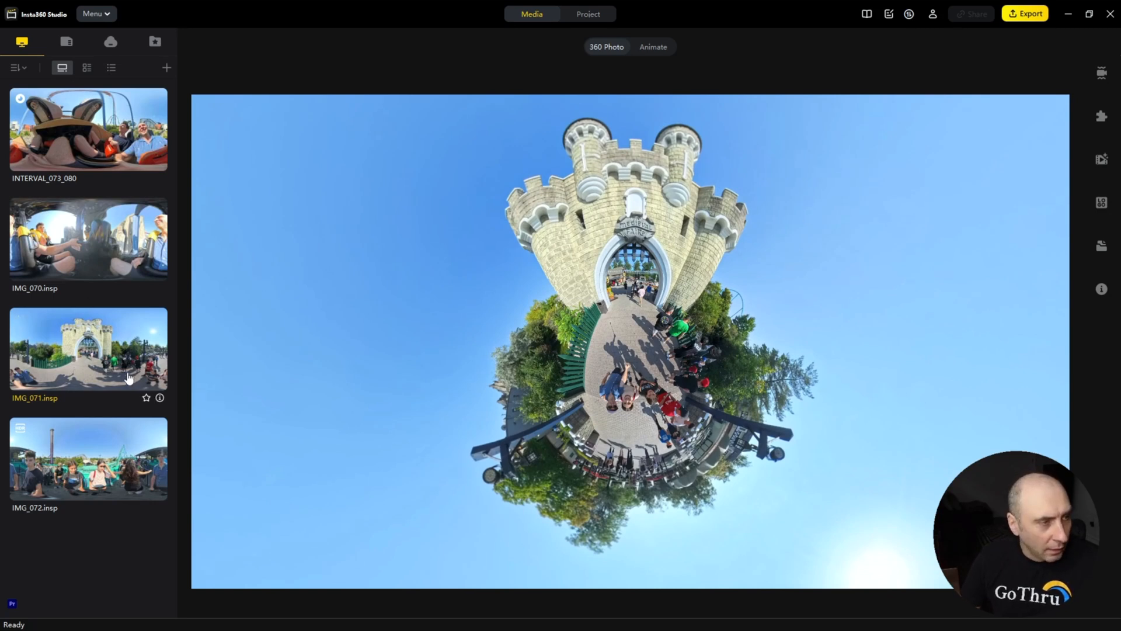
mouse_move(1012, 28)
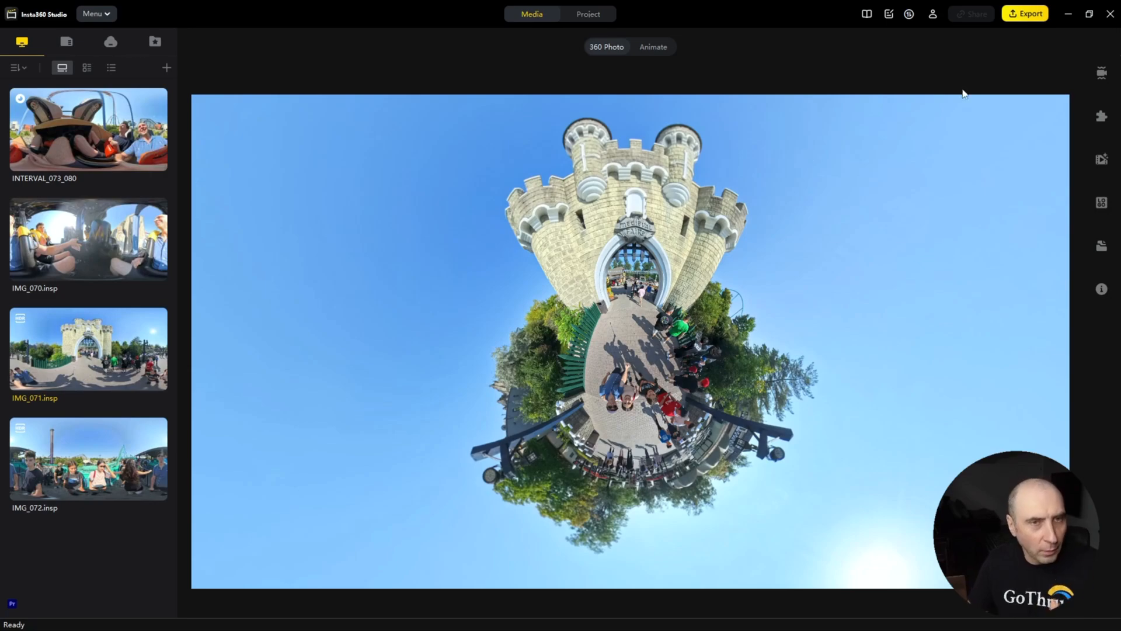
Bring up the photo export settings for the tiny-planet castle gate shot
left_click(1025, 13)
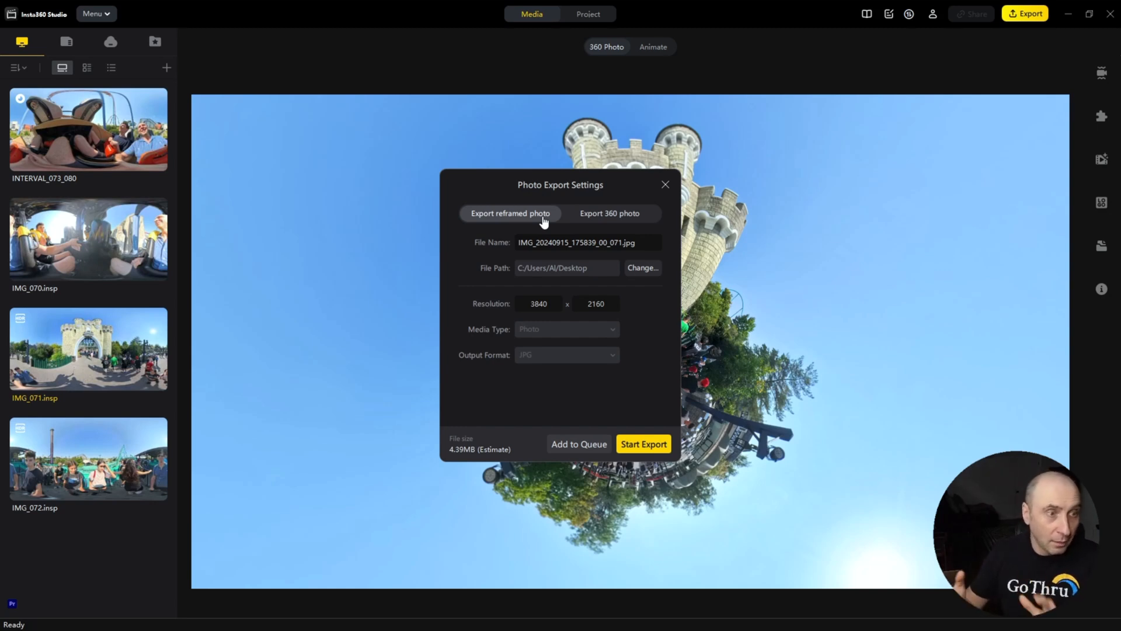
mouse_move(585, 236)
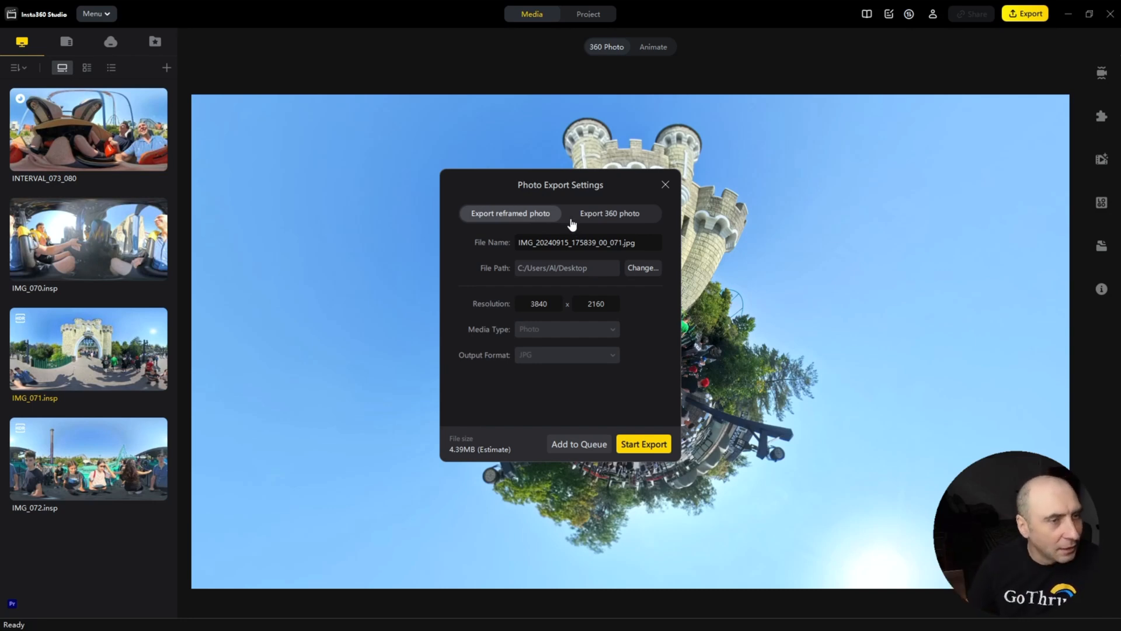
Choose the Export 360 photo option in Photo Export Settings
left_click(608, 213)
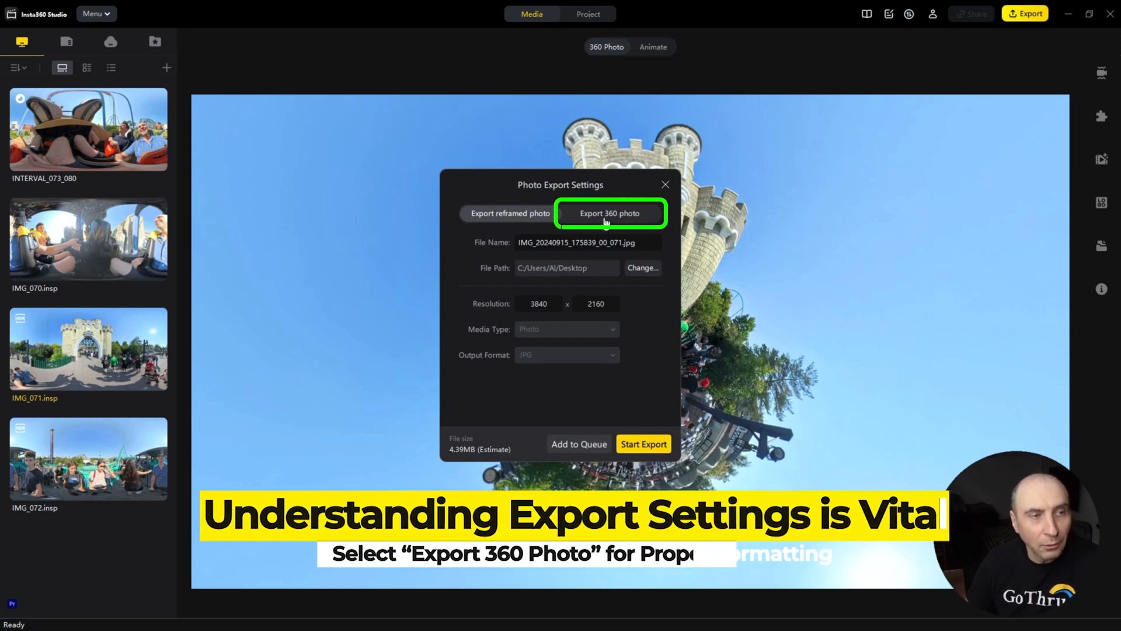
left_click(609, 212)
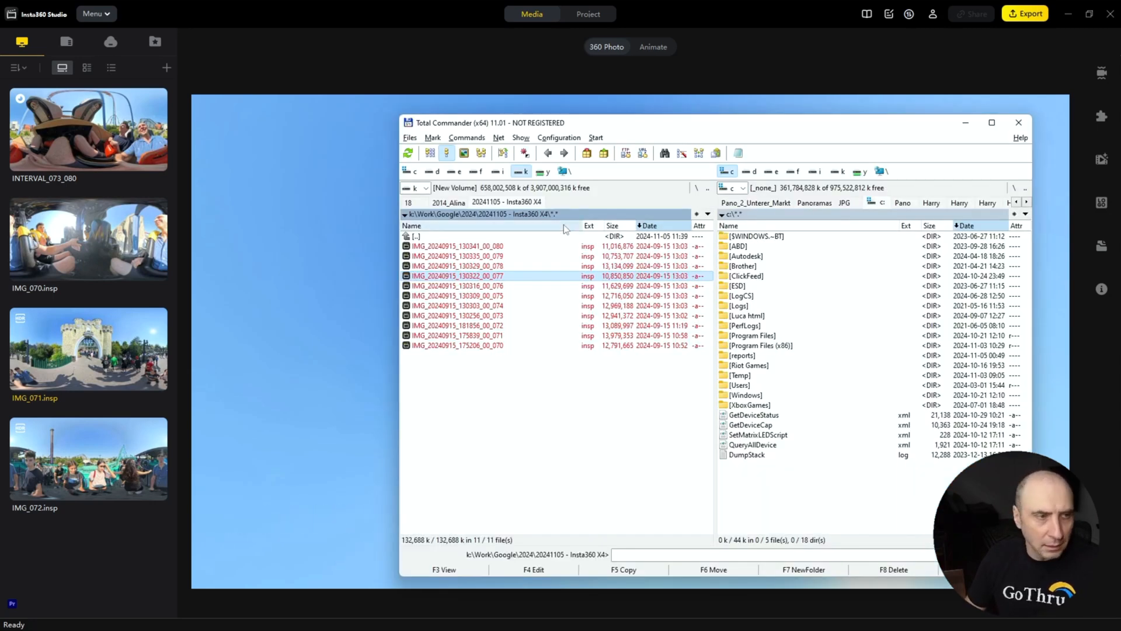
Create and enter a new '360' folder beside the photos as the 5888×2944 export path
left_click(455, 296)
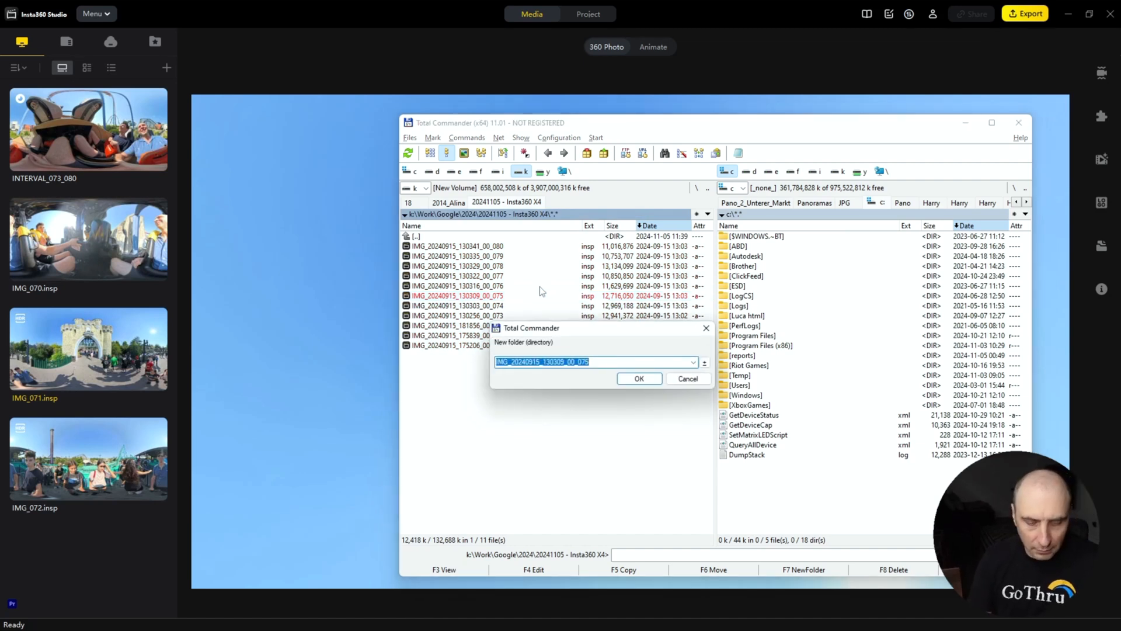
left_click(639, 378)
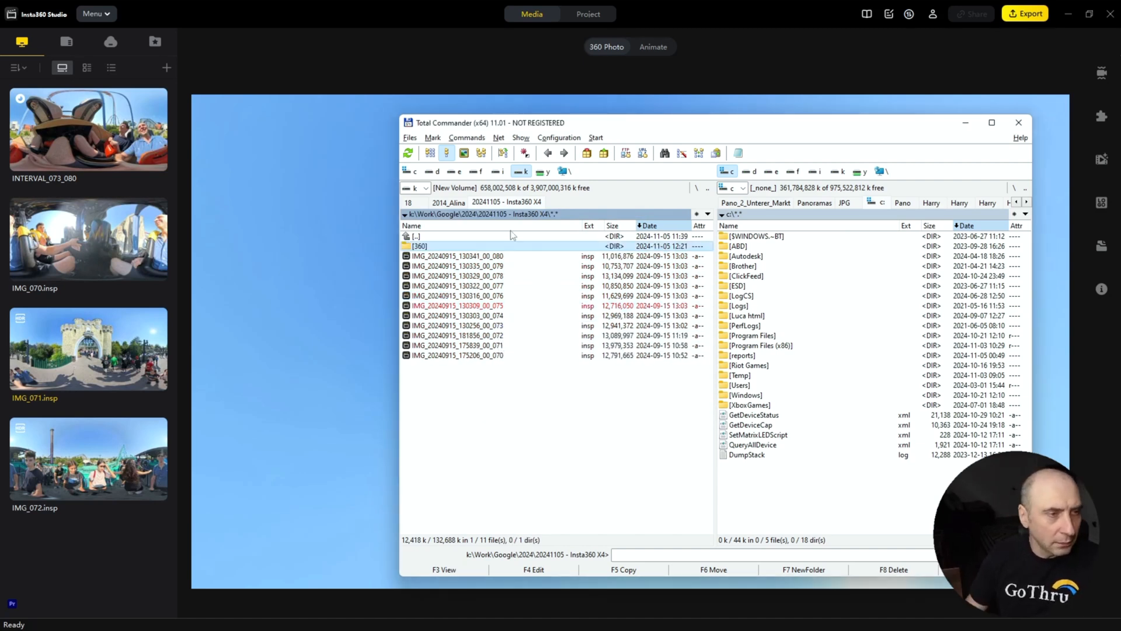
double_click(421, 247)
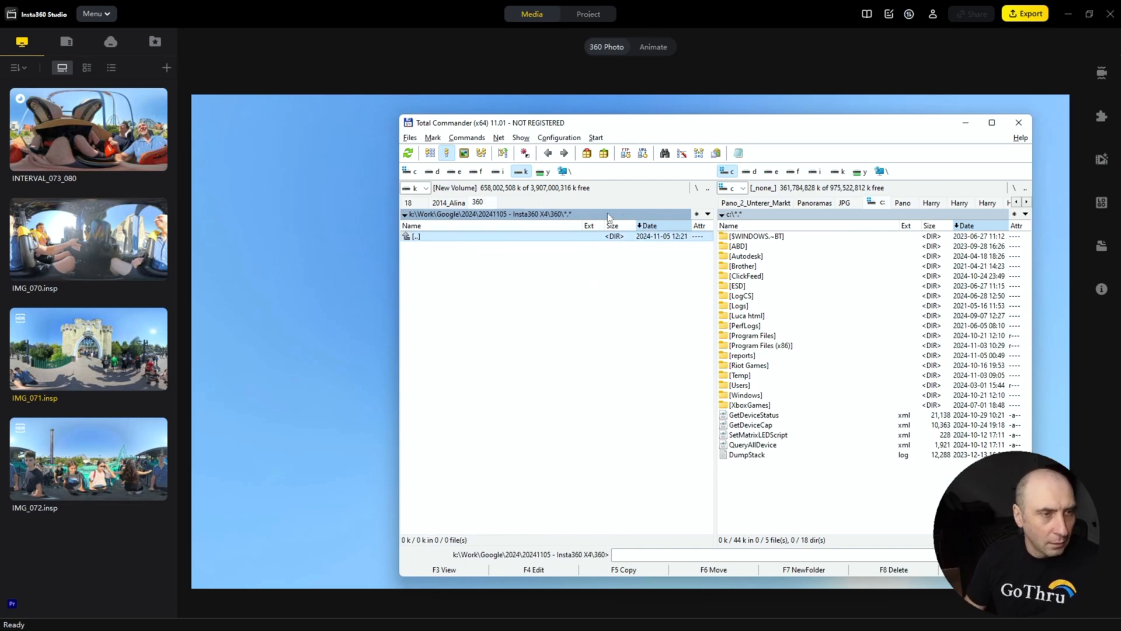
left_click(1025, 13)
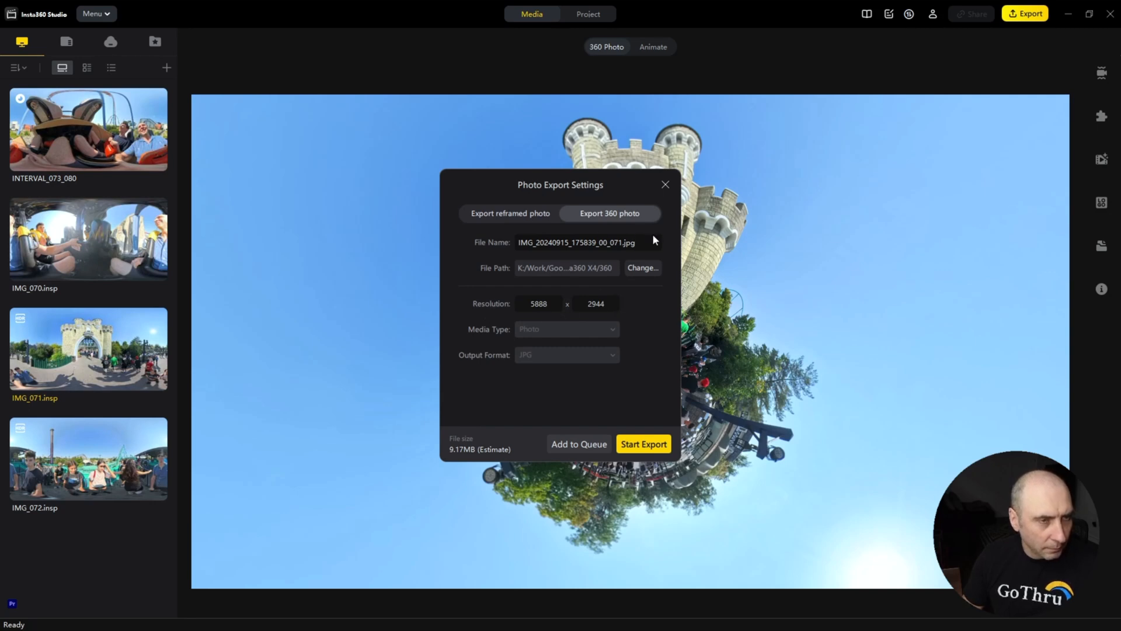
Start the castle photo's 360 JPG export and check its progress in the Task Center
left_click(664, 185)
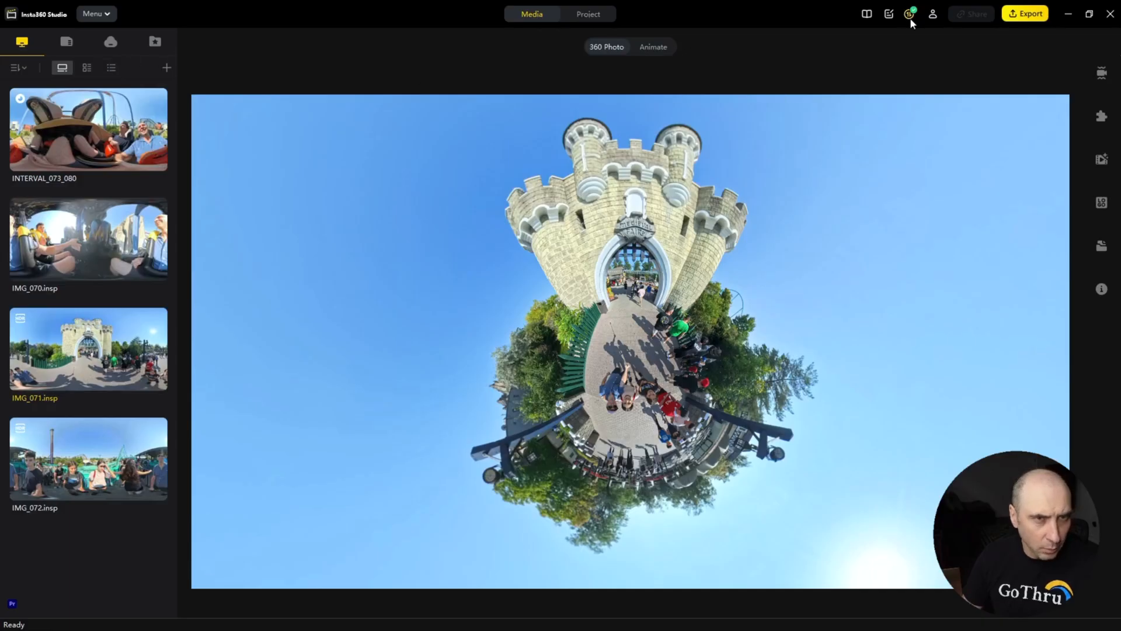
left_click(909, 14)
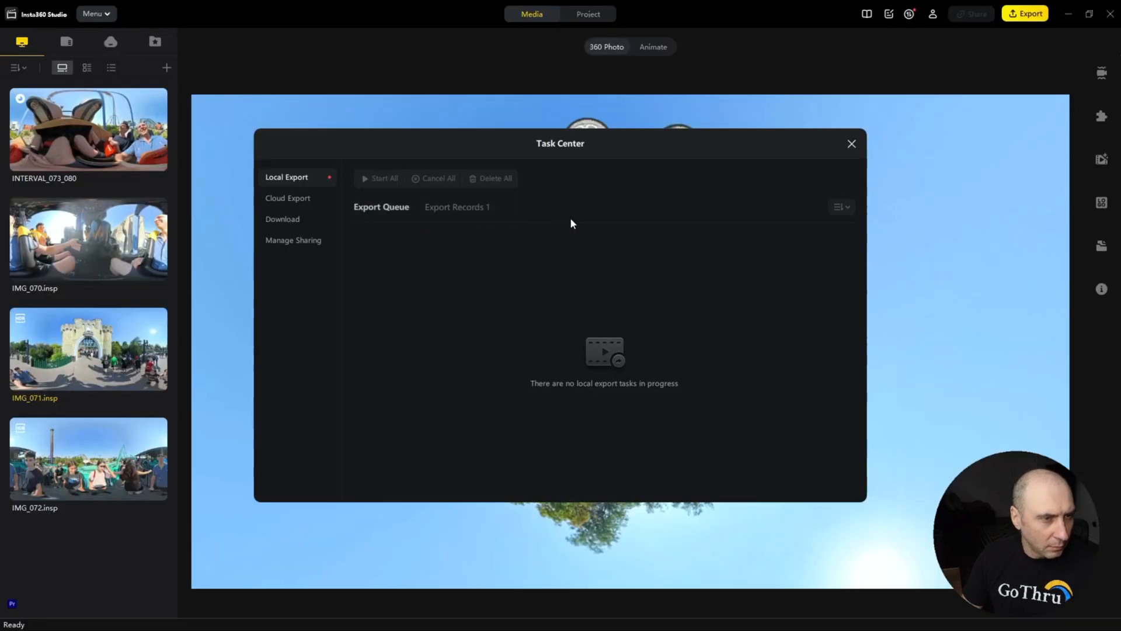
mouse_move(541, 320)
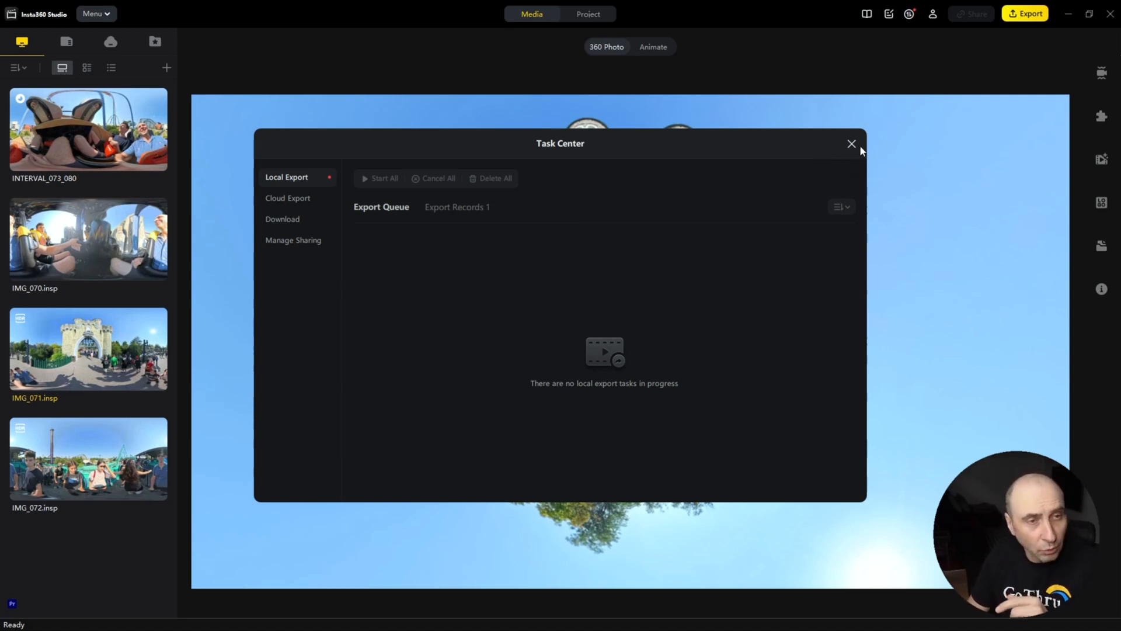
left_click(851, 144)
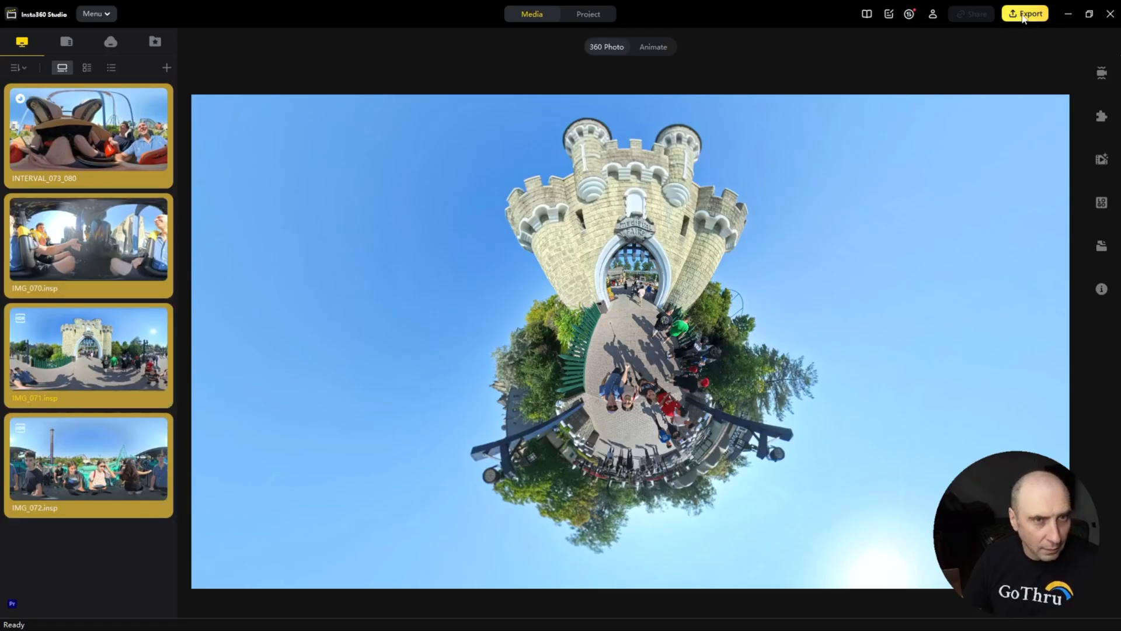
Batch-export the selected photos as full 360 JPGs at original resolution into the 360 folder
left_click(1025, 13)
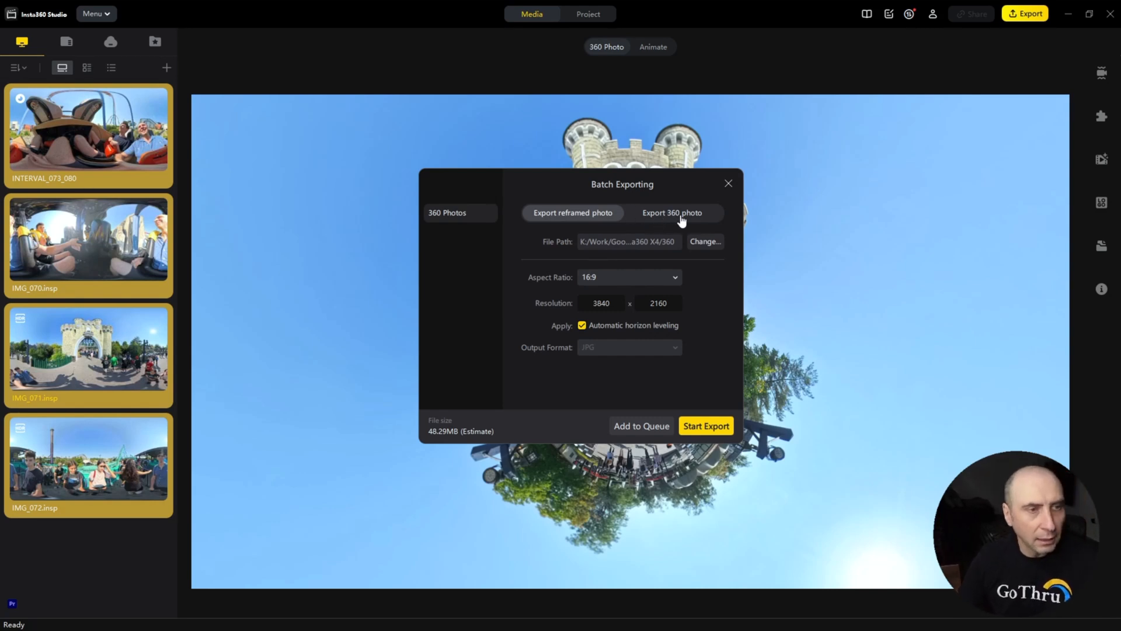
left_click(671, 213)
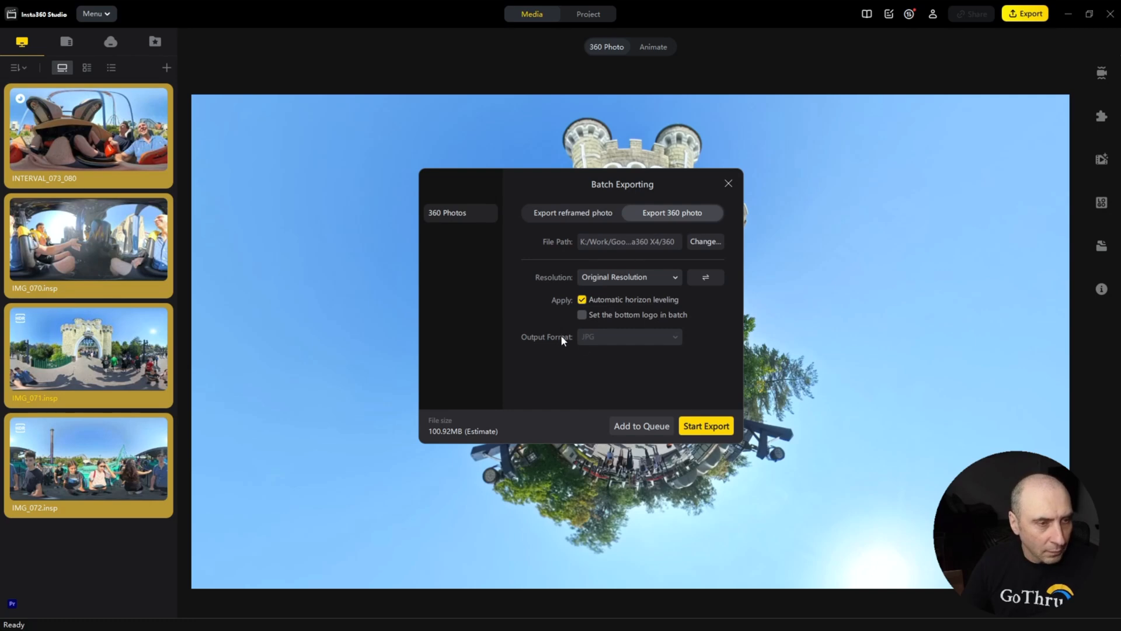
mouse_move(595, 351)
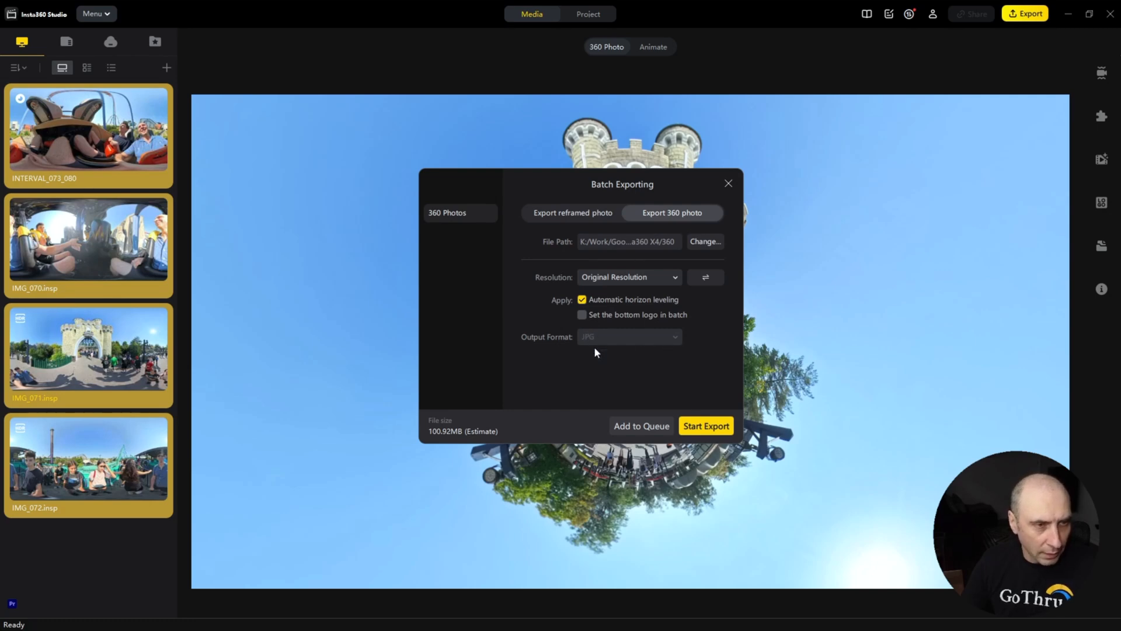
left_click(706, 425)
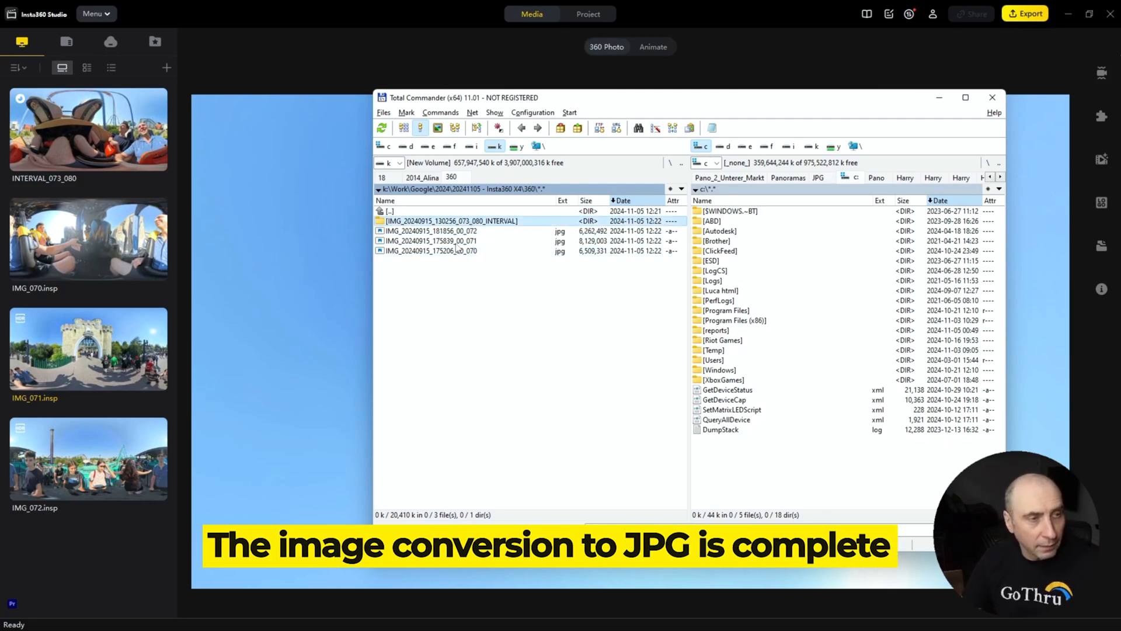
Look inside the IMG_..._INTERVAL subfolder's eight JPGs (073–080), then return to the 360 folder
double_click(448, 221)
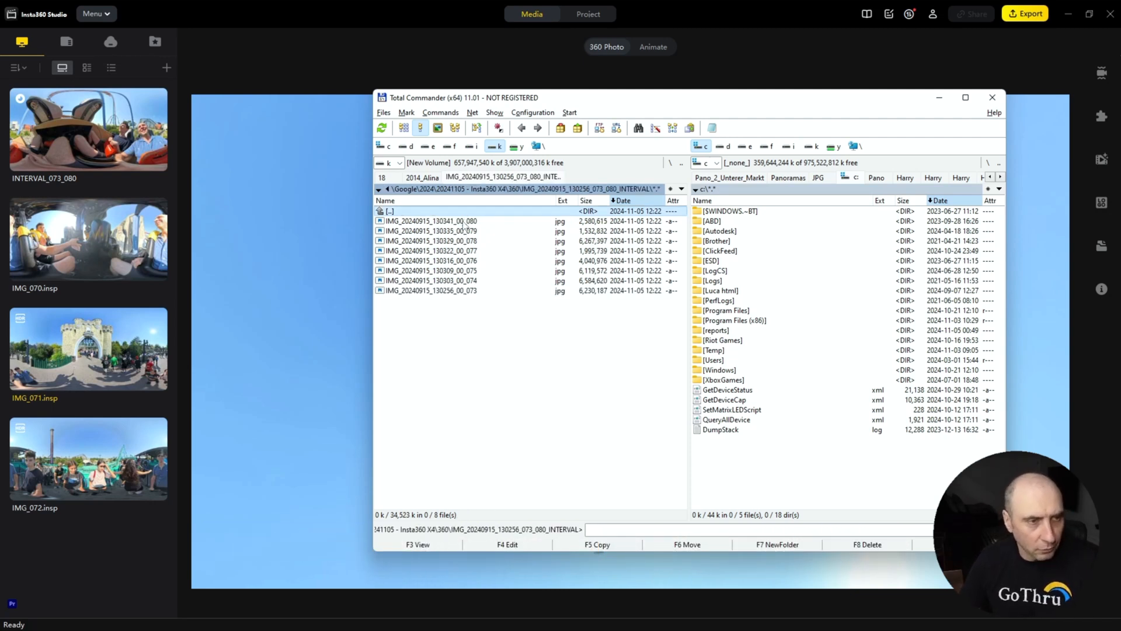
double_click(390, 210)
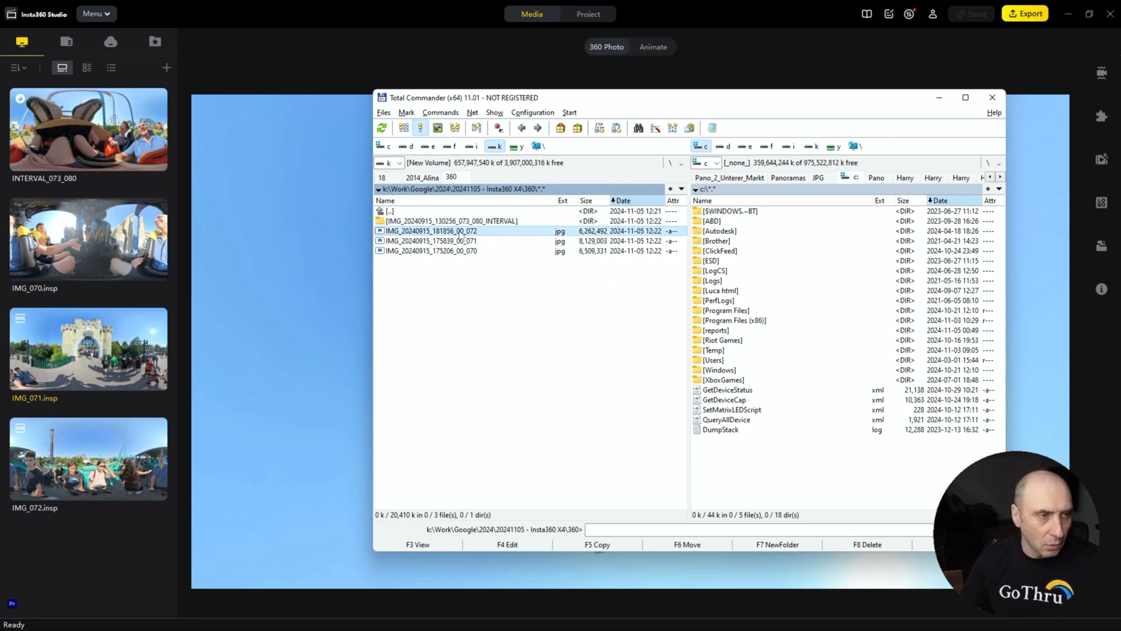
mouse_move(474, 257)
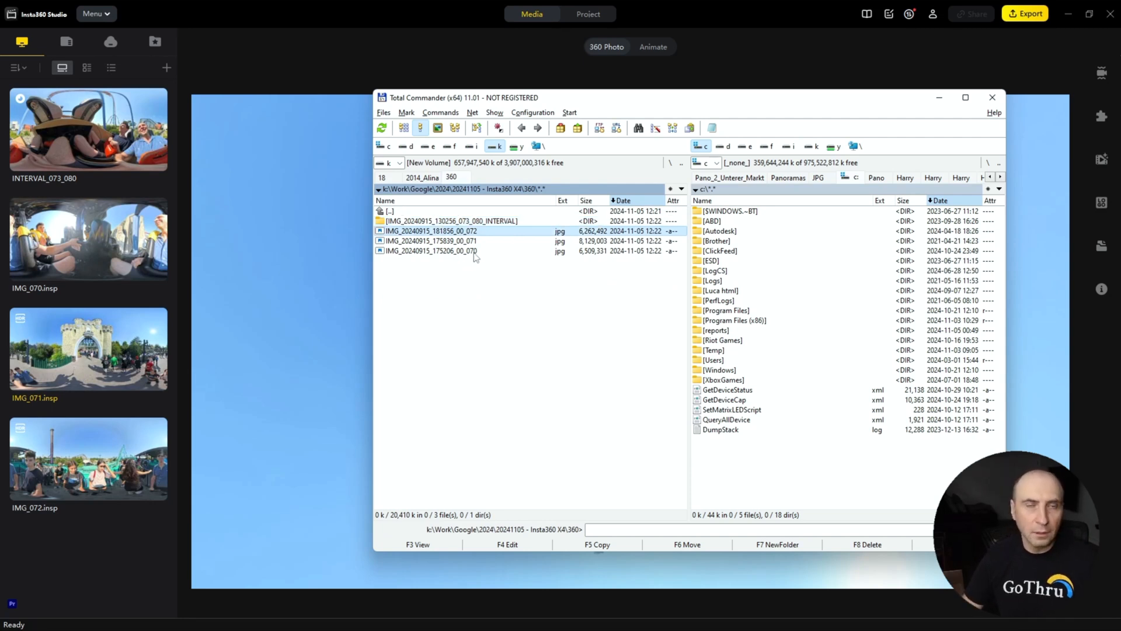